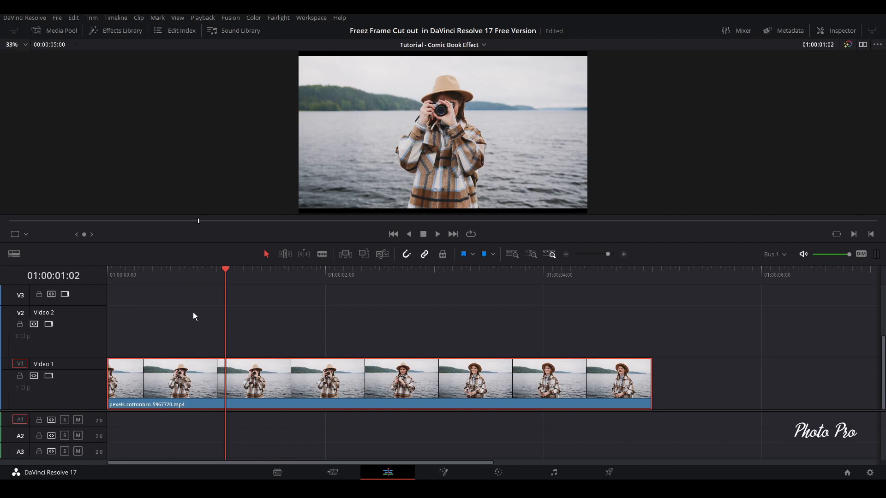
pyautogui.moveTo(181, 318)
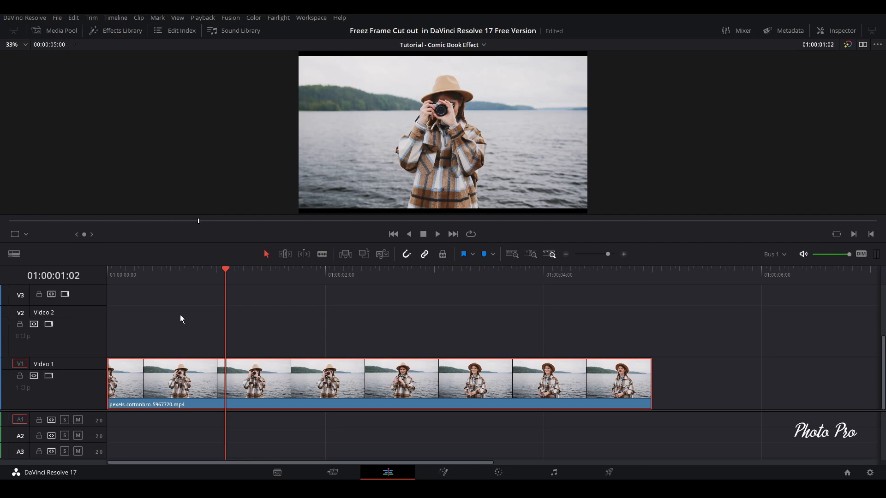
pyautogui.moveTo(179, 355)
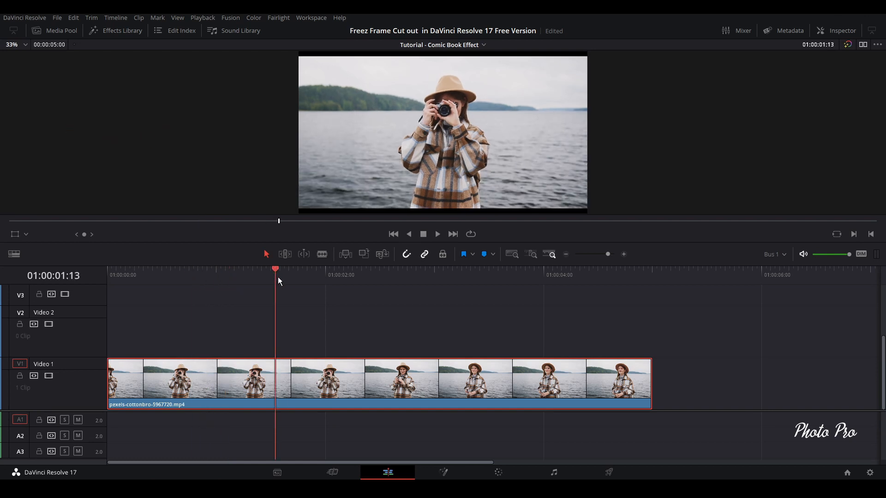
# Cut the lakeside clip at the playhead to split off a short final segment
pyautogui.click(402, 270)
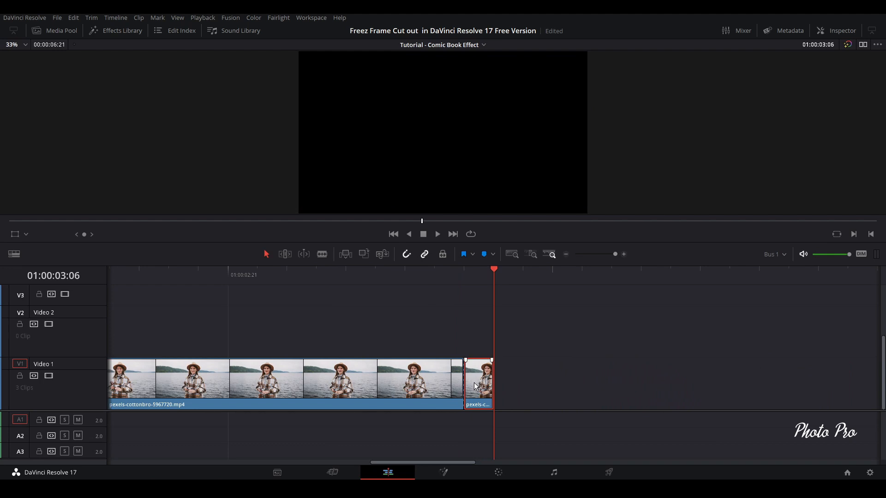
# Convert the short end piece to a freeze frame via Change Clip Speed
pyautogui.rightClick(477, 384)
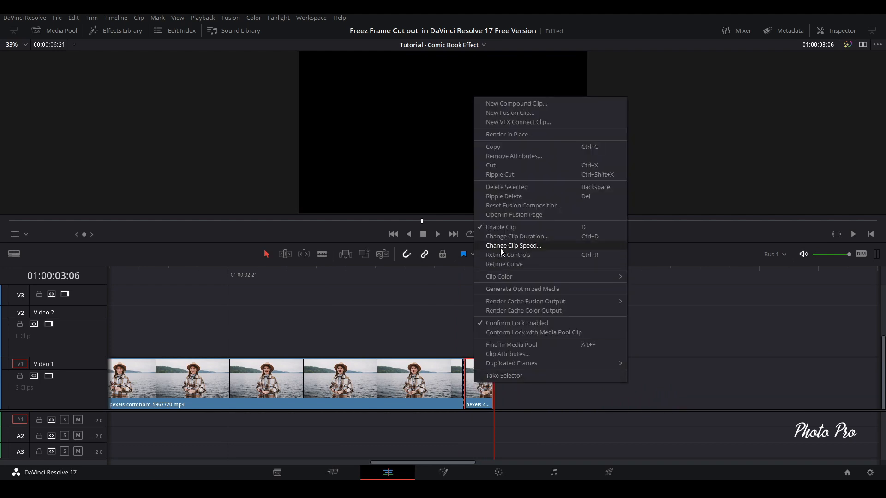
pyautogui.click(513, 246)
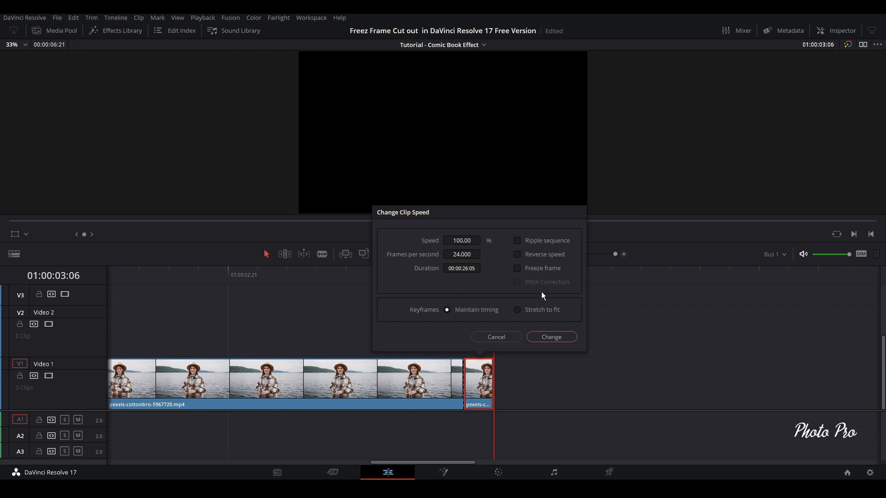
pyautogui.click(517, 268)
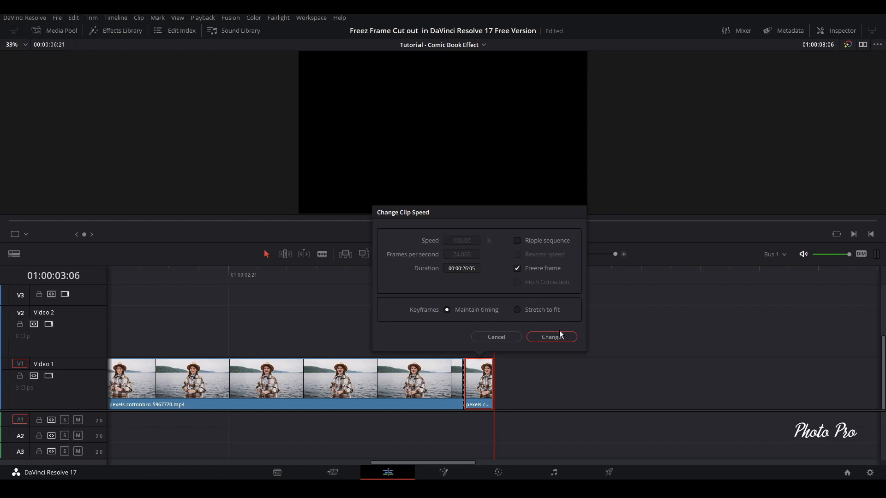
pyautogui.click(549, 337)
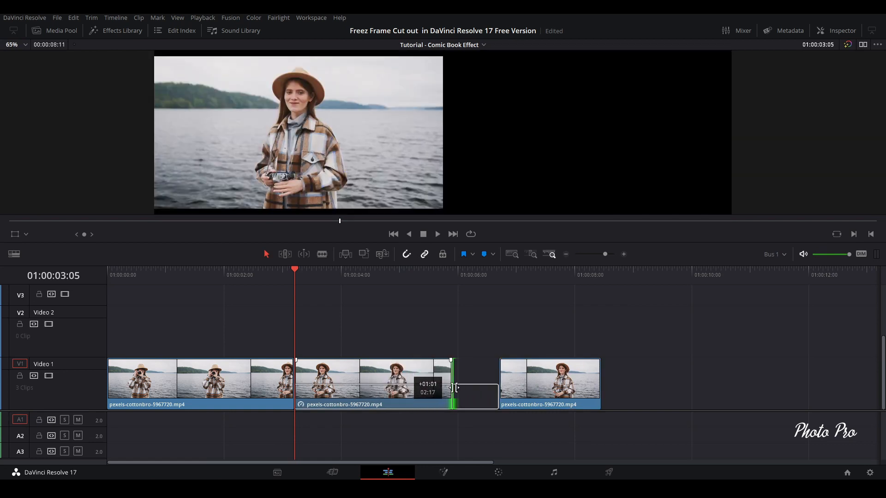
# Extend the frozen clip rightward to the last clip and turn it into Fusion Clip 2
pyautogui.moveTo(452, 386); pyautogui.dragTo(472, 387)
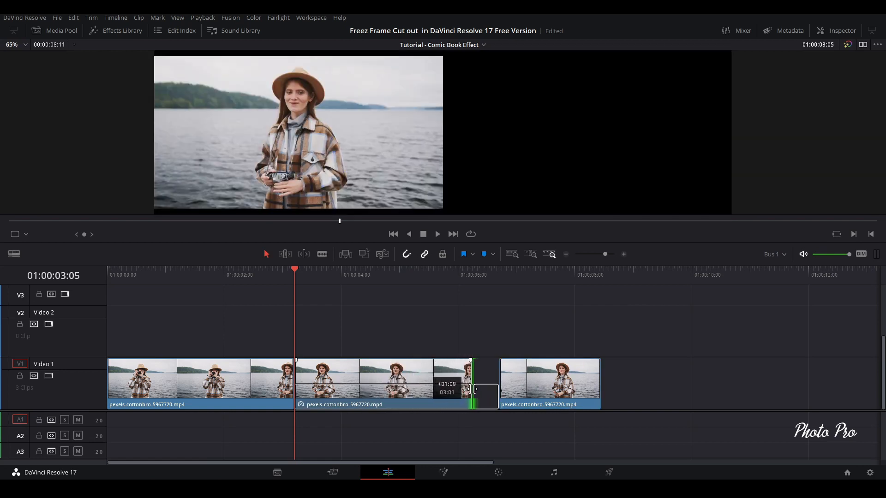
pyautogui.moveTo(471, 389); pyautogui.dragTo(462, 389)
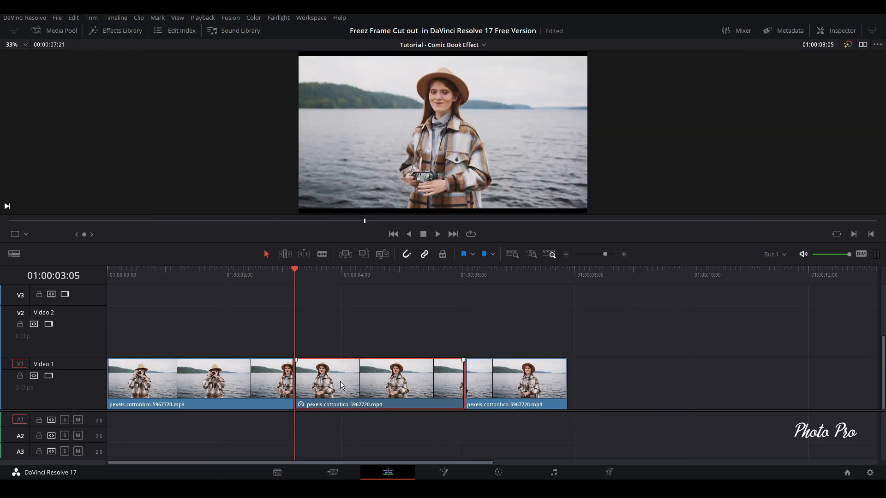
pyautogui.rightClick(340, 383)
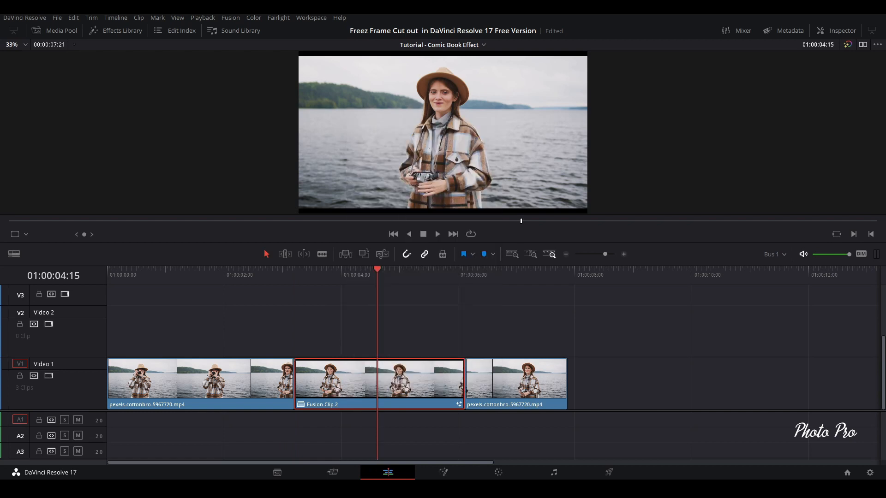
pyautogui.click(443, 472)
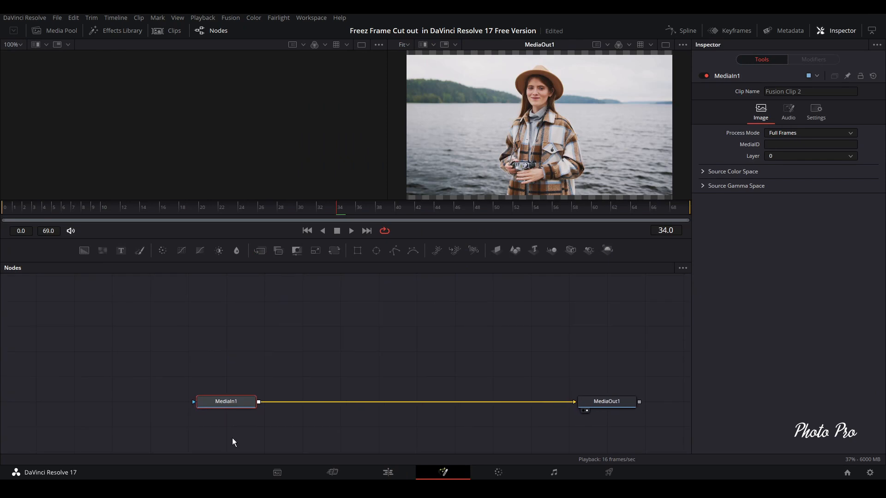
# Bring up node editing options on MediaIn1 to duplicate it as MediaIn1_1
pyautogui.rightClick(425, 321)
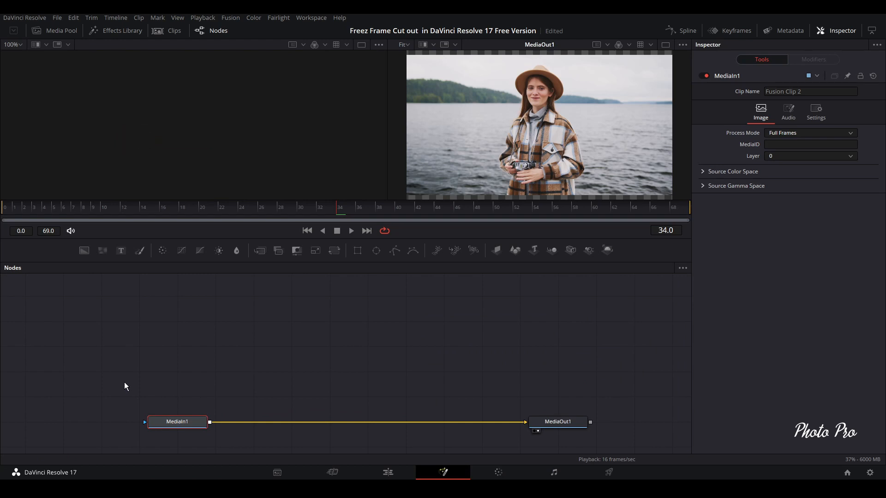
pyautogui.moveTo(101, 356)
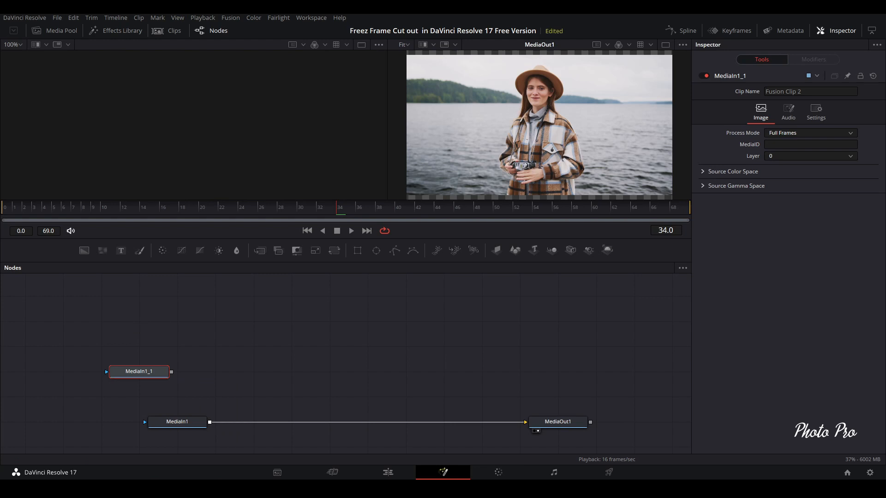
# Rename the duplicated MediaIn1_1 node to 'Cutout'
pyautogui.doubleClick(139, 371)
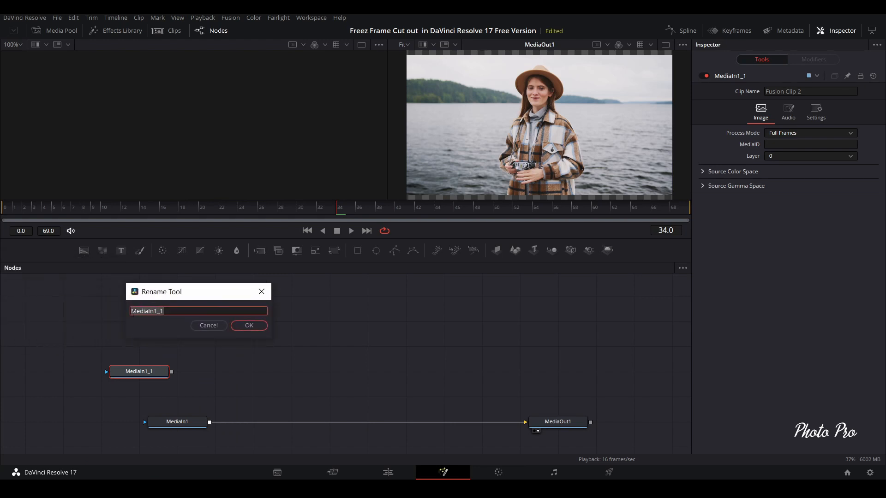
pyautogui.write('c')
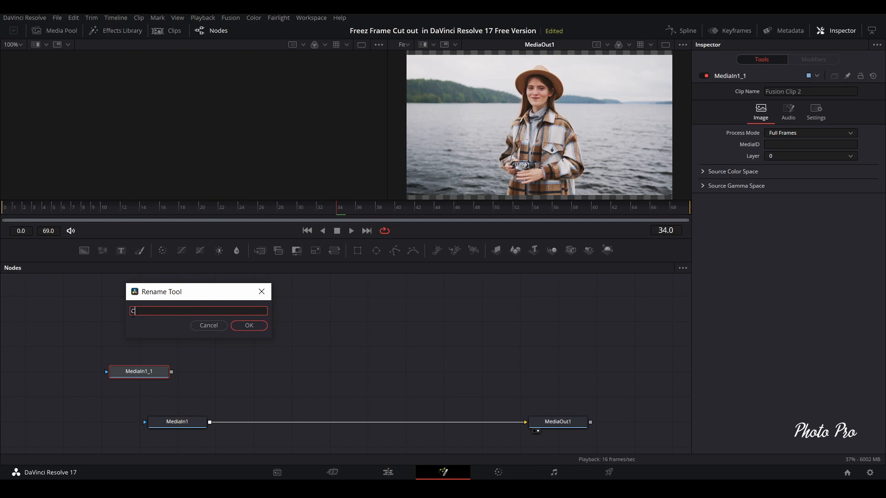
pyautogui.write('utout')
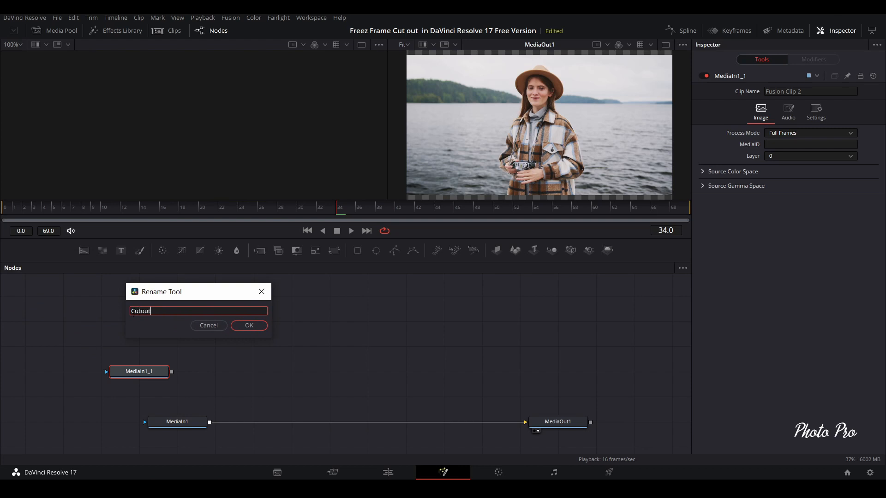
pyautogui.click(248, 326)
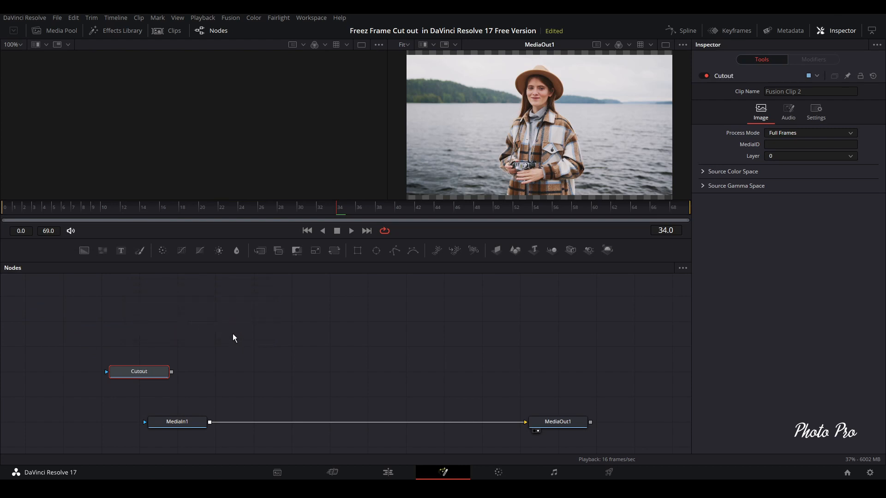
pyautogui.click(138, 371)
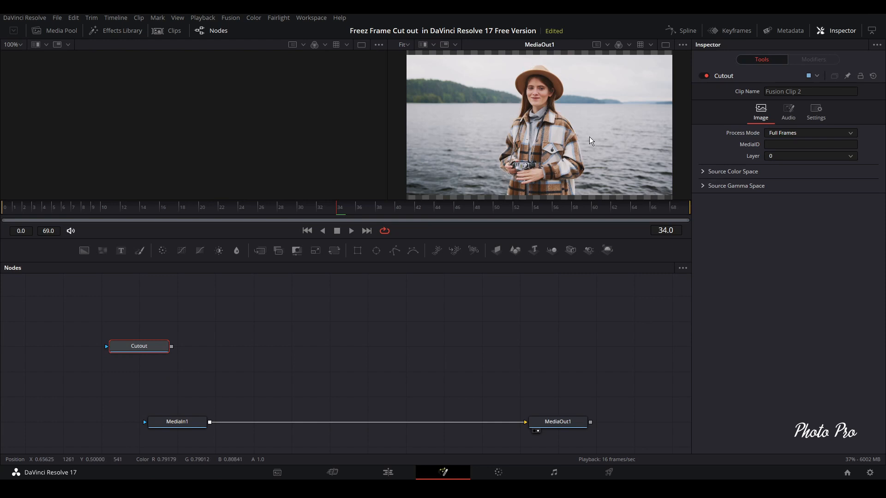
# Add Background1 and merge it over MediaIn1, viewing the original beside the output
pyautogui.click(138, 421)
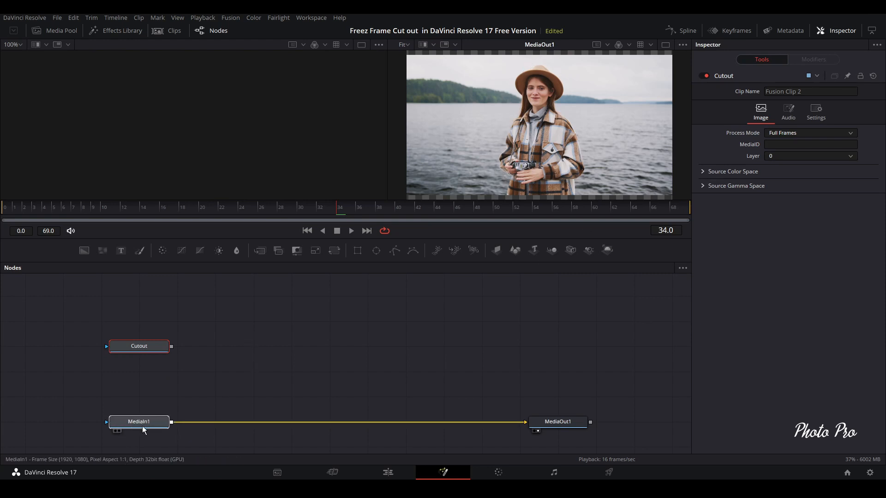
pyautogui.click(139, 422)
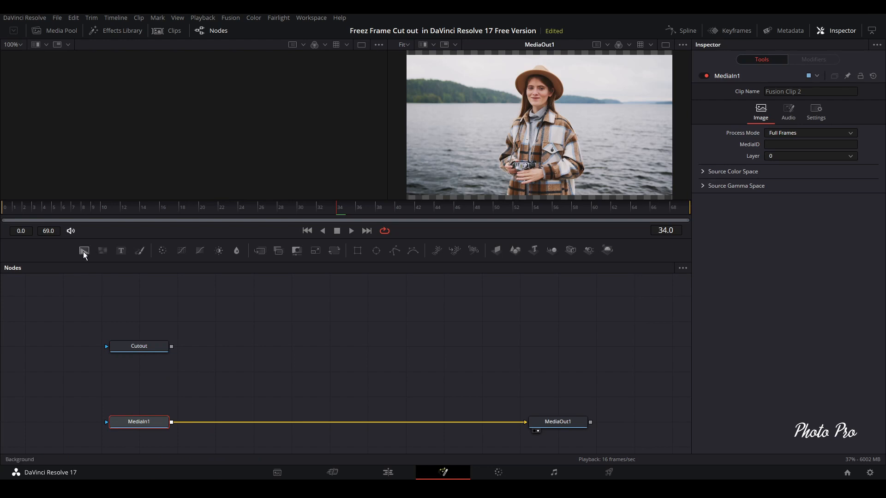
pyautogui.click(84, 250)
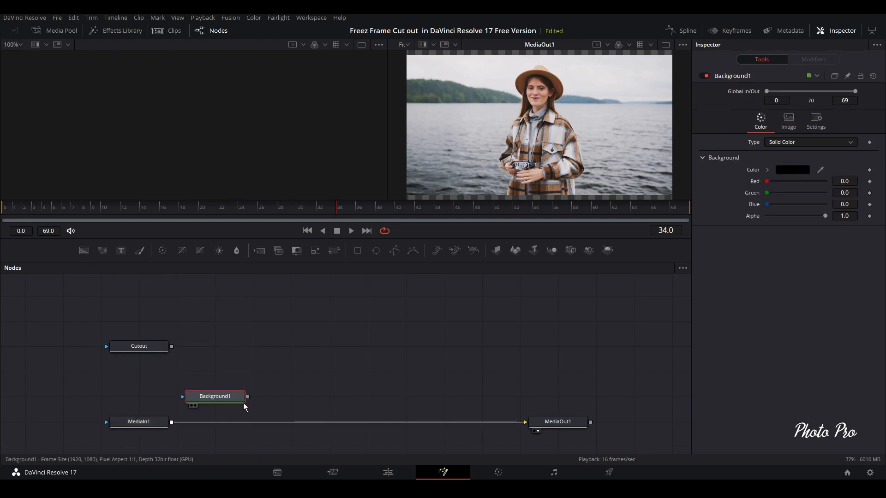
pyautogui.moveTo(247, 395); pyautogui.dragTo(172, 421)
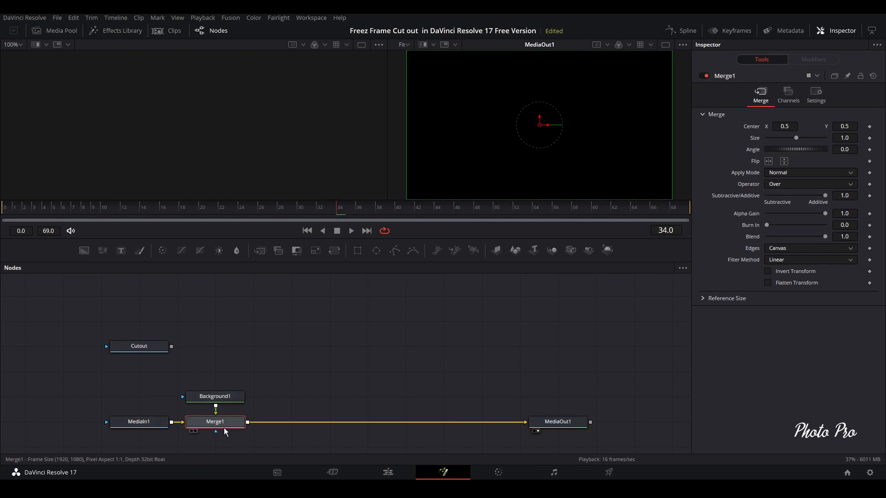
pyautogui.click(215, 396)
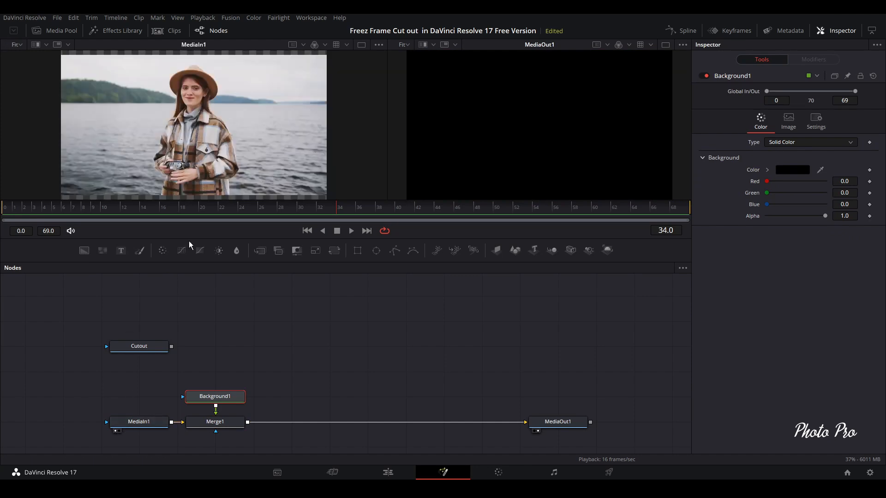
pyautogui.moveTo(191, 140)
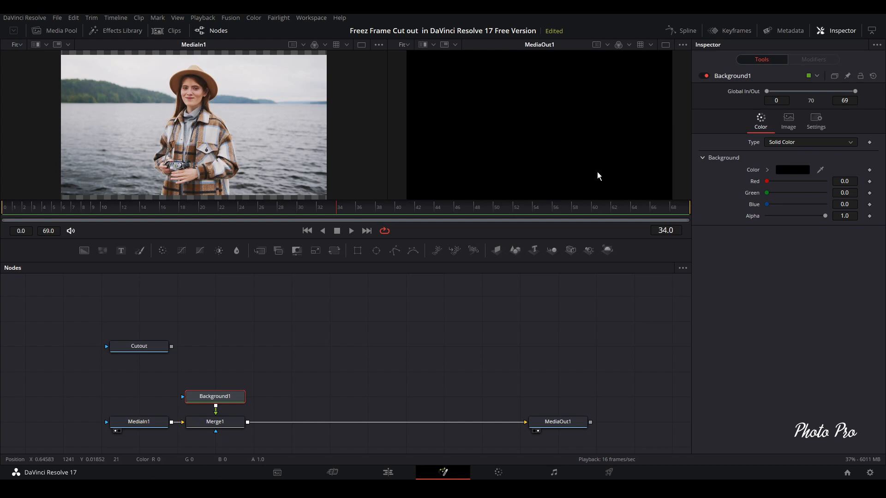
pyautogui.moveTo(798, 177)
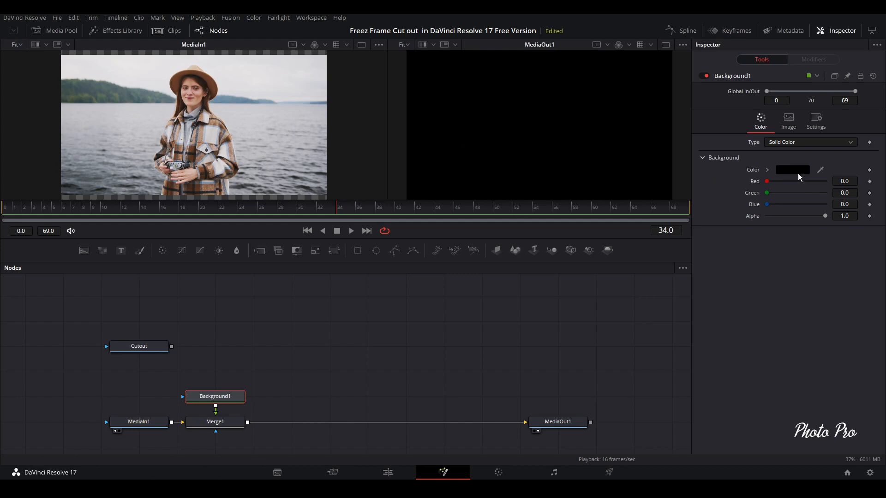
# Eyedrop a tan from the woman's coat for Background1 and lower its alpha to about 0.54
pyautogui.click(792, 170)
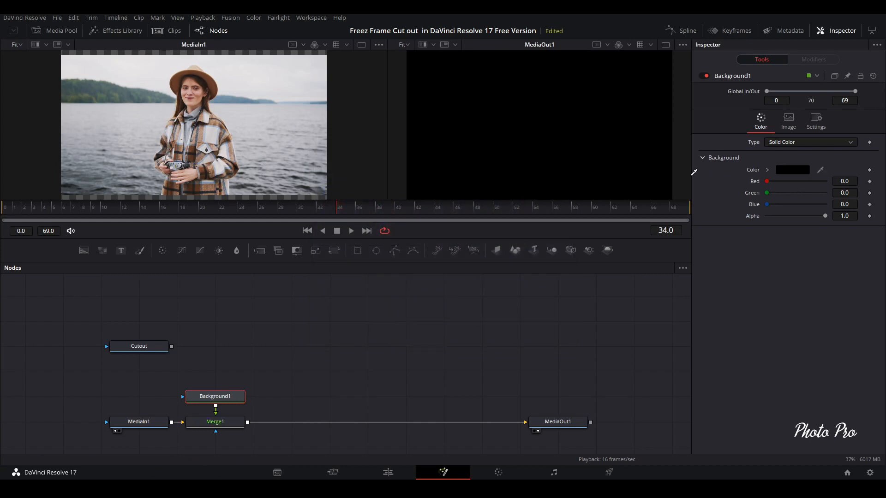
pyautogui.click(202, 132)
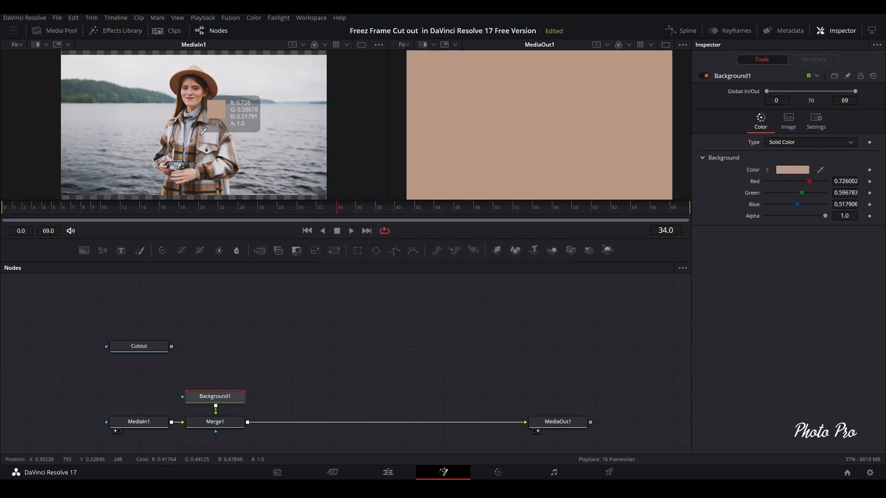
pyautogui.moveTo(294, 358)
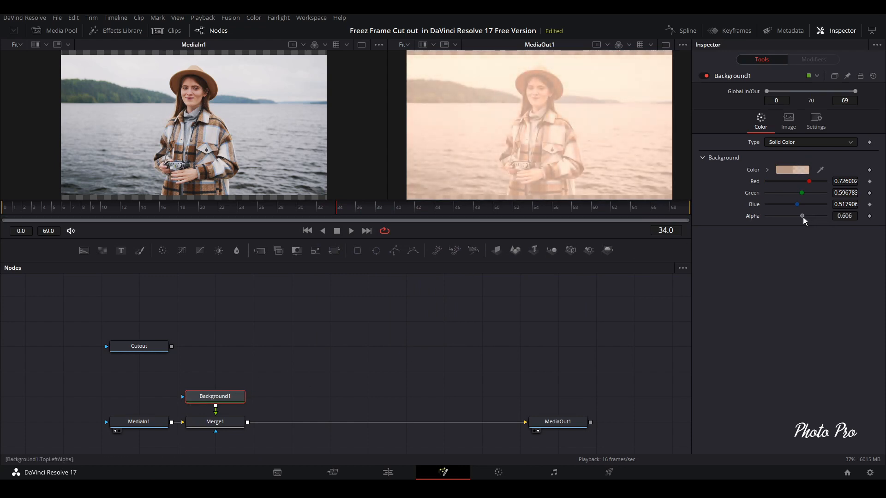
pyautogui.moveTo(802, 216); pyautogui.dragTo(798, 216)
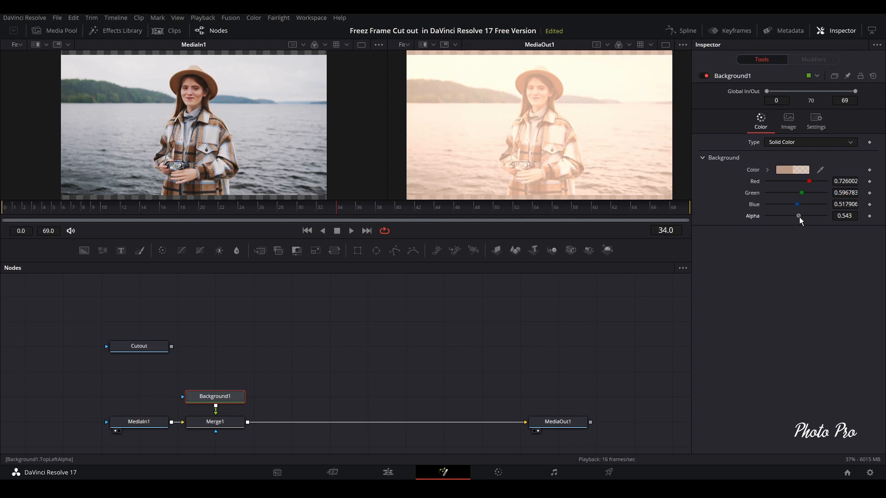
pyautogui.moveTo(707, 247)
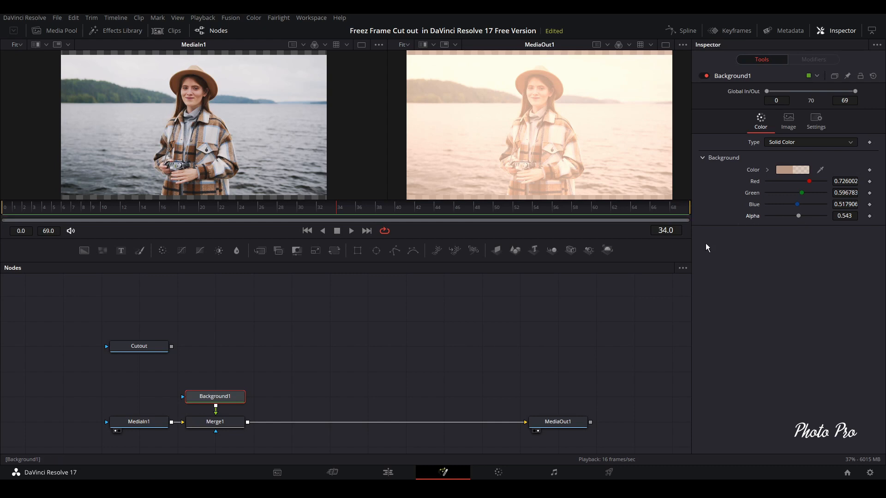
pyautogui.moveTo(59, 240)
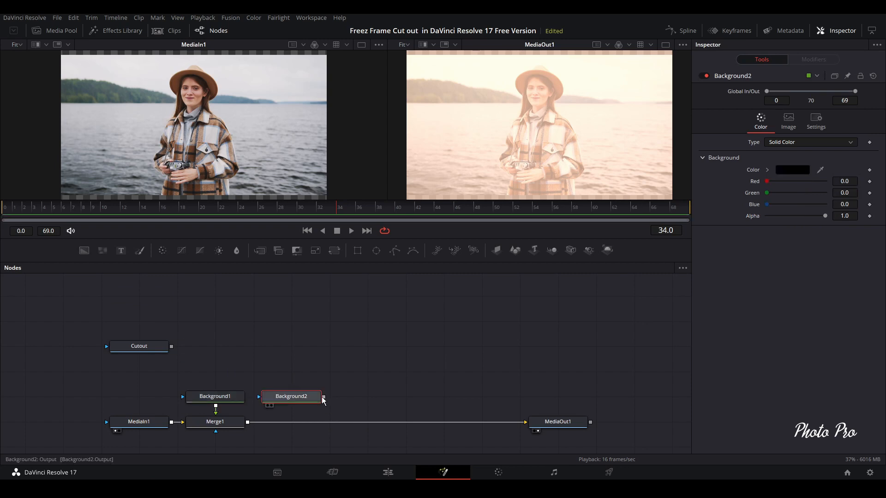
# Merge a second background with a Rectangle mask, tilted into a diagonal stripe across the lower-left
pyautogui.moveTo(323, 396); pyautogui.dragTo(253, 424)
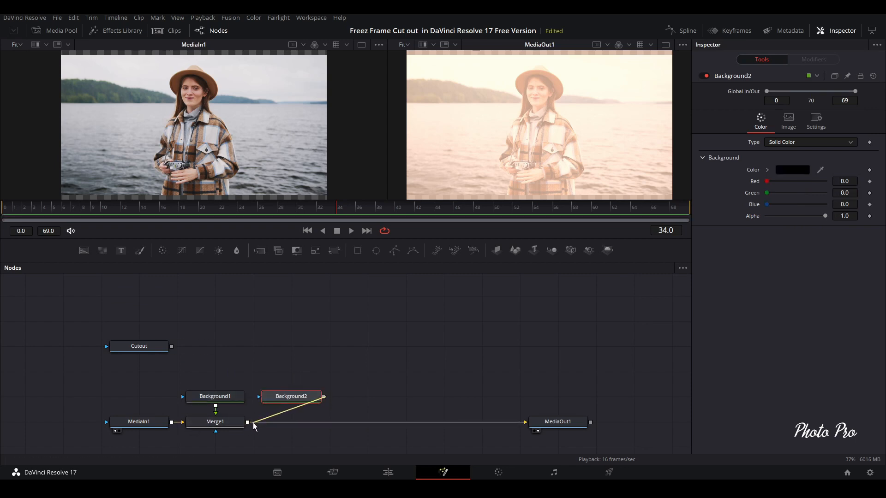
pyautogui.click(290, 421)
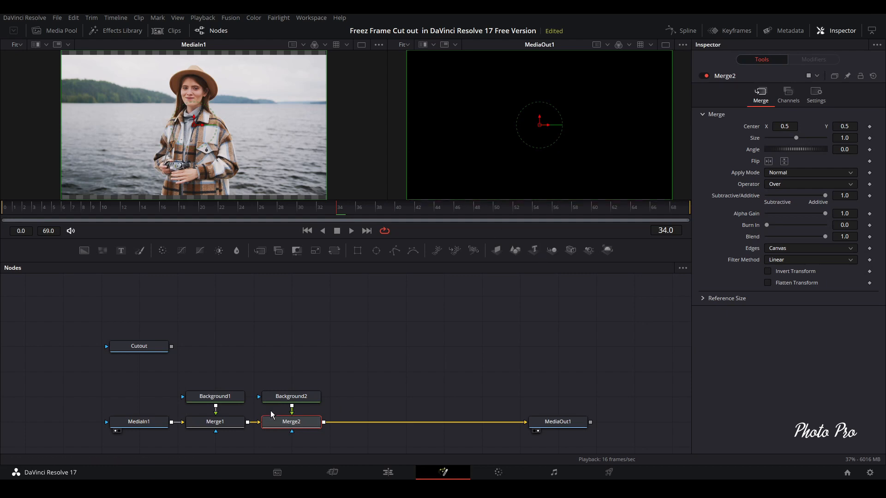
pyautogui.click(290, 396)
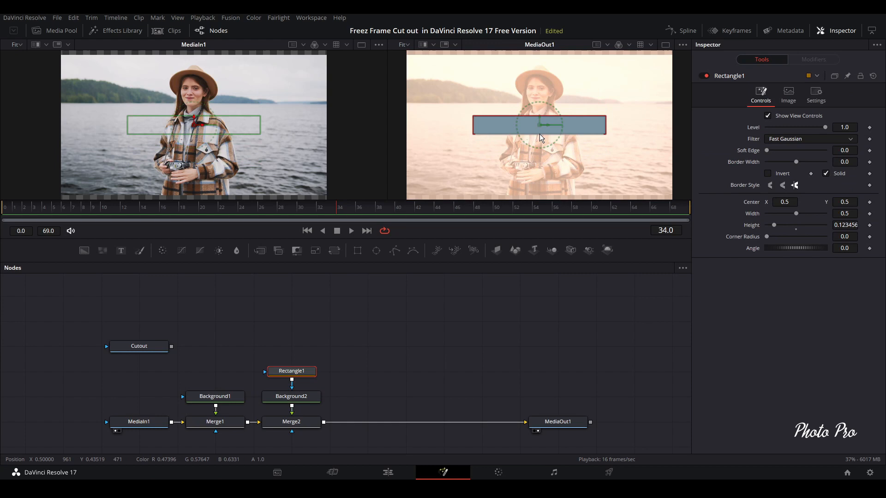
pyautogui.moveTo(604, 125); pyautogui.dragTo(652, 124)
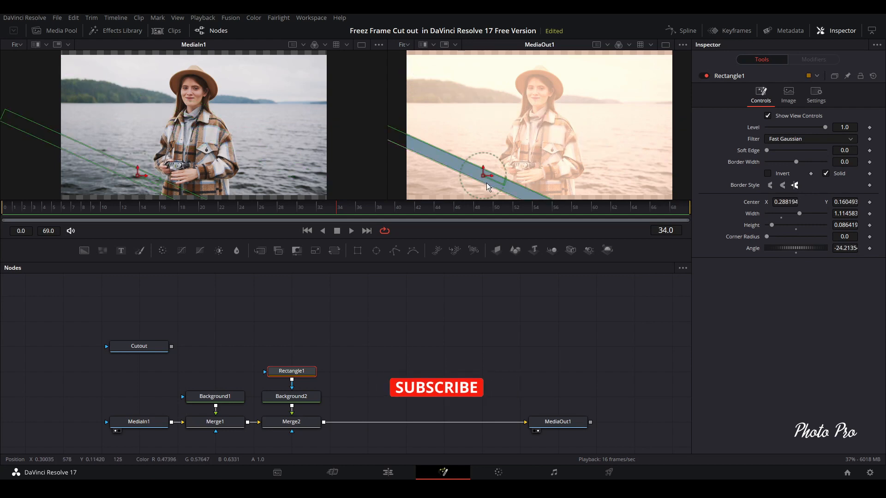
pyautogui.moveTo(497, 170); pyautogui.dragTo(483, 181)
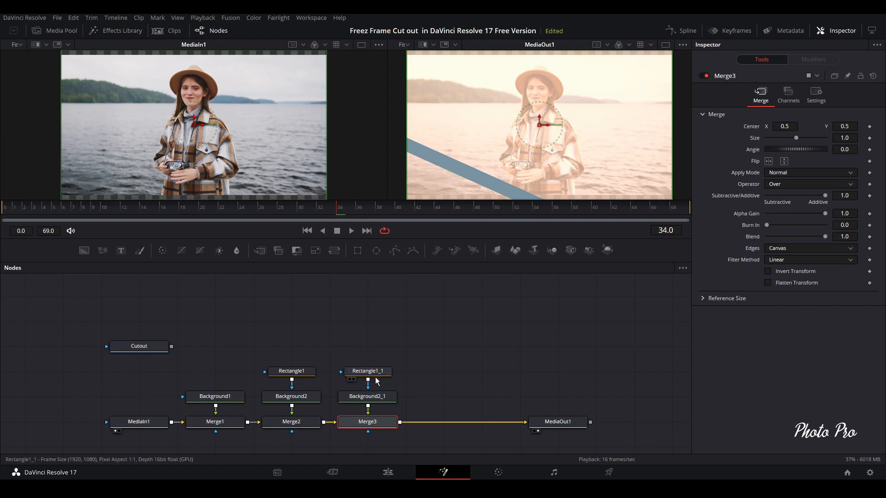
# Shift the copied stripe just above the first and pick a brighter yellow for Background2_1
pyautogui.click(367, 371)
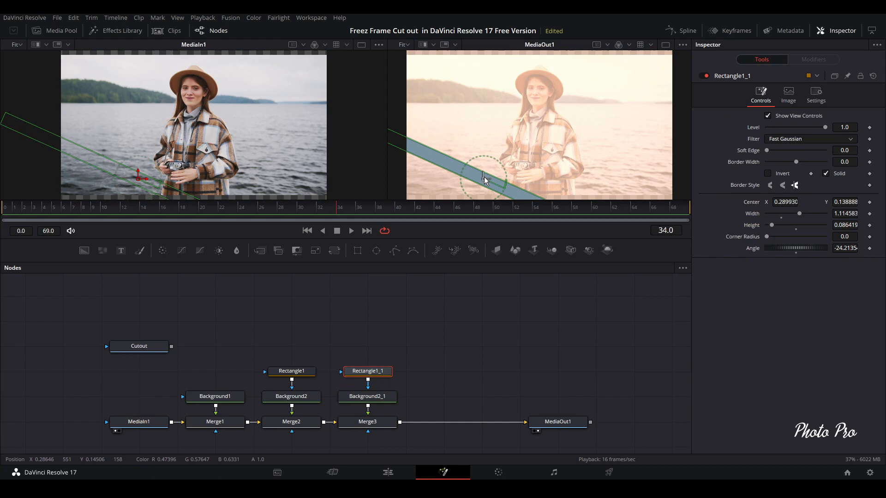
pyautogui.moveTo(483, 179); pyautogui.dragTo(492, 170)
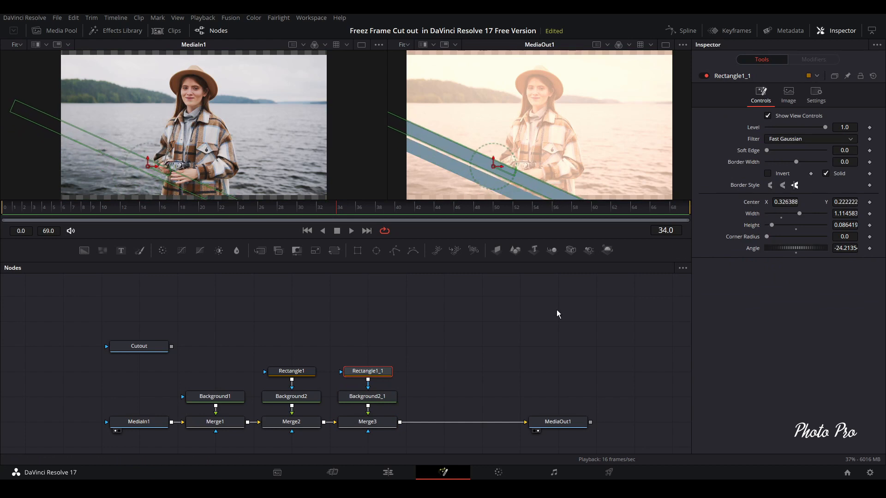
pyautogui.click(367, 396)
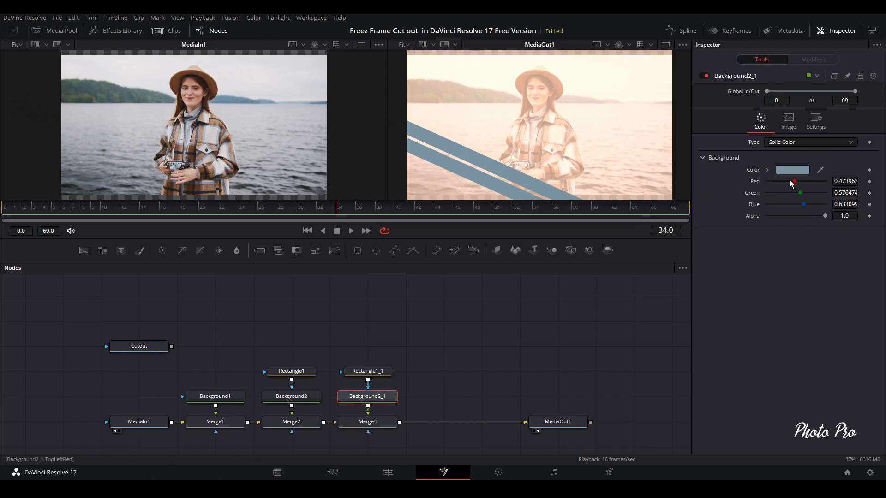
pyautogui.click(792, 170)
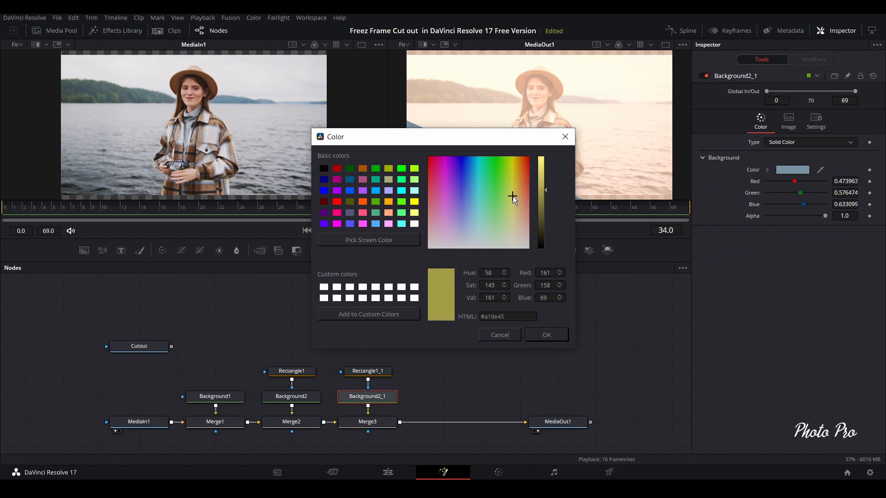
pyautogui.moveTo(544, 190); pyautogui.dragTo(544, 173)
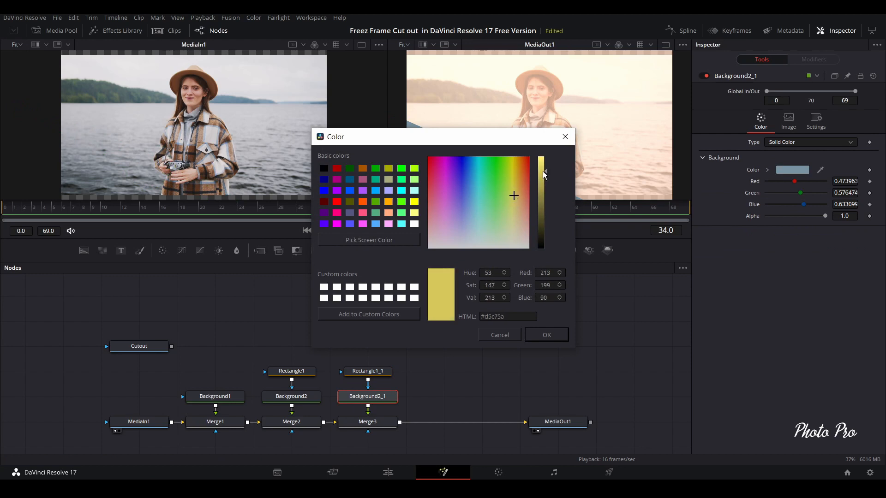
# Apply the yellow, then keyframe the yellow stripe's Center so it sits off-frame at frame 8
pyautogui.click(545, 334)
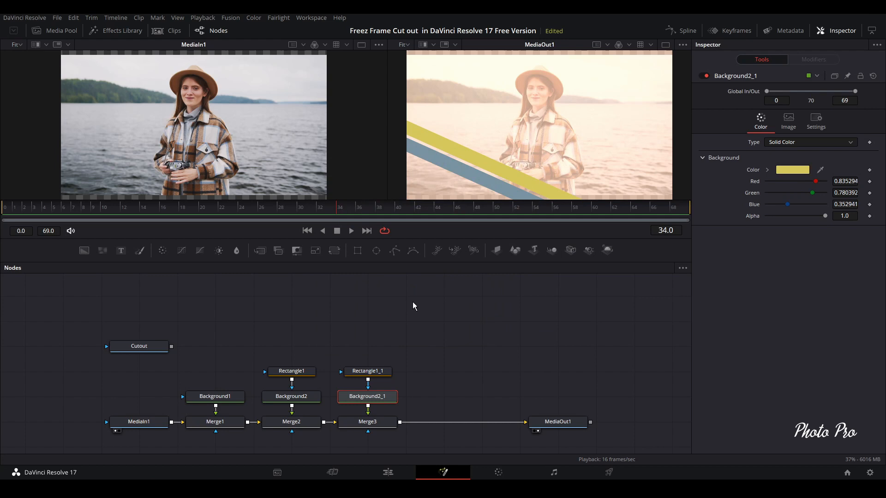
pyautogui.moveTo(506, 215)
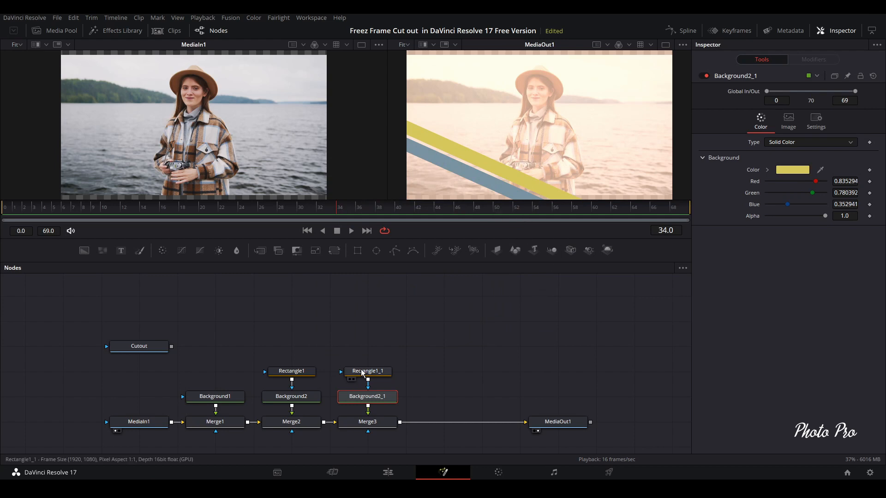
pyautogui.click(368, 370)
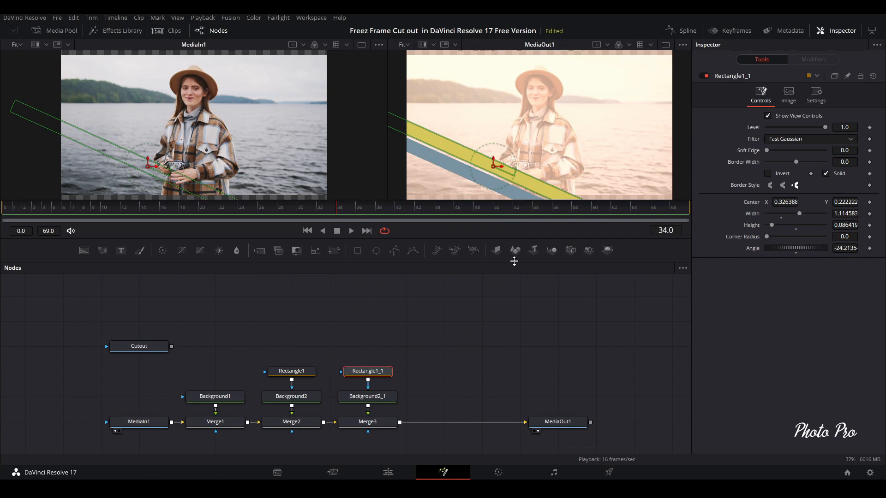
pyautogui.moveTo(270, 355)
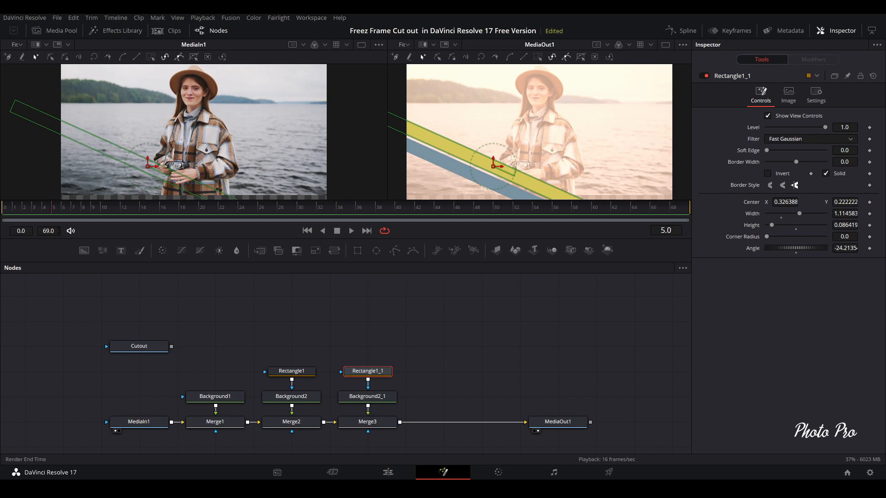
pyautogui.moveTo(667, 270)
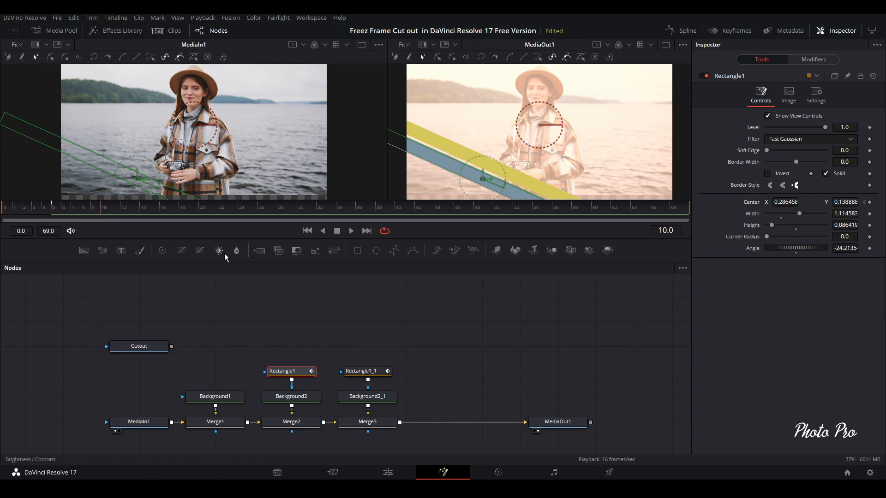
pyautogui.moveTo(315, 336)
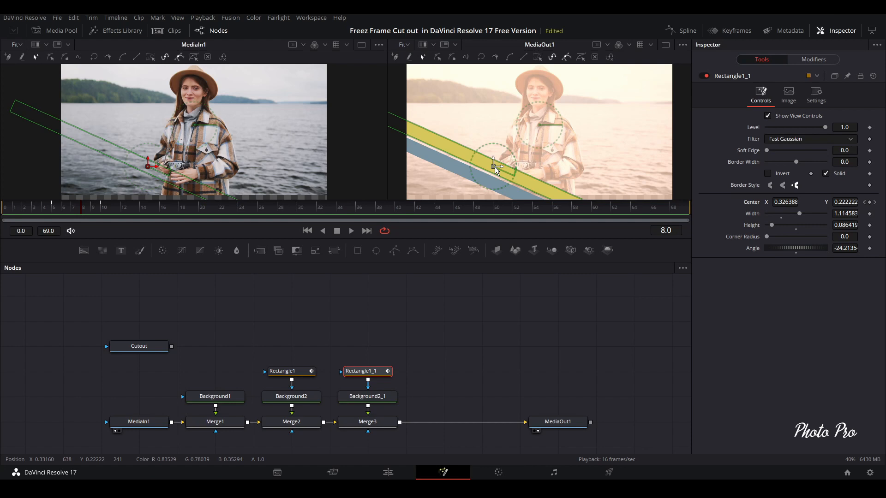
pyautogui.moveTo(493, 159); pyautogui.dragTo(493, 165)
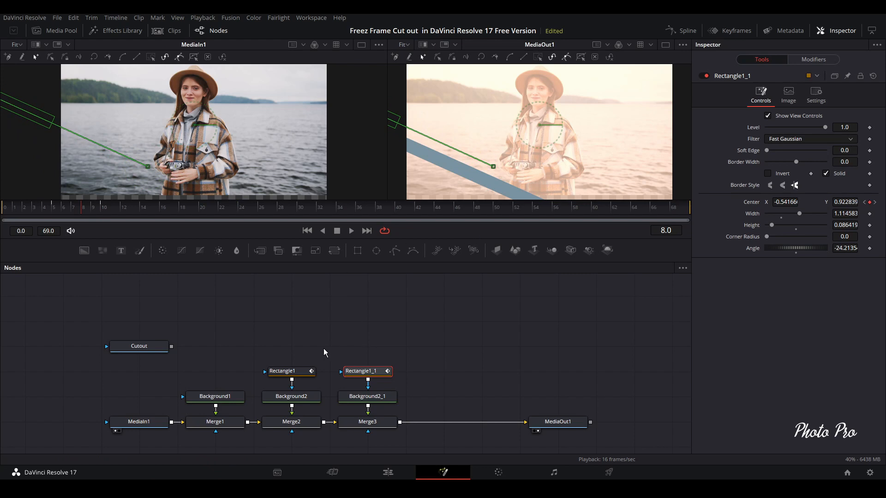
# Keyframe the blue stripe's mask likewise and scrub frames to preview the slide-in
pyautogui.click(282, 371)
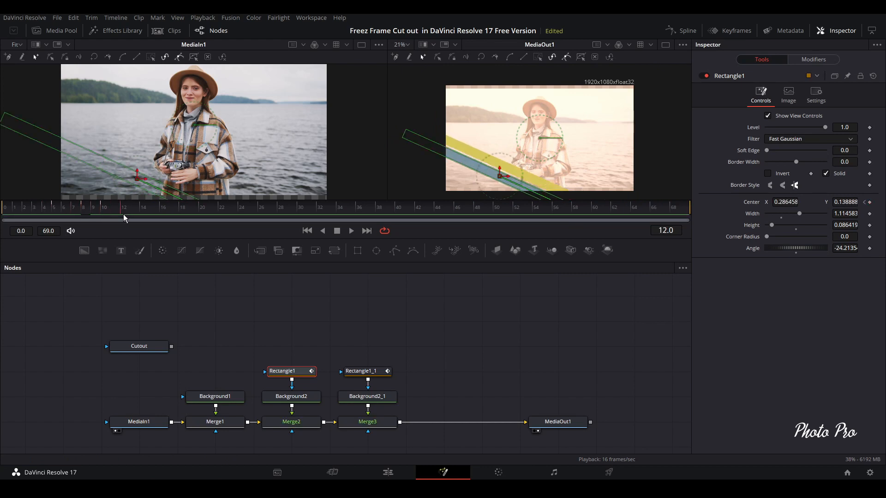
pyautogui.click(40, 207)
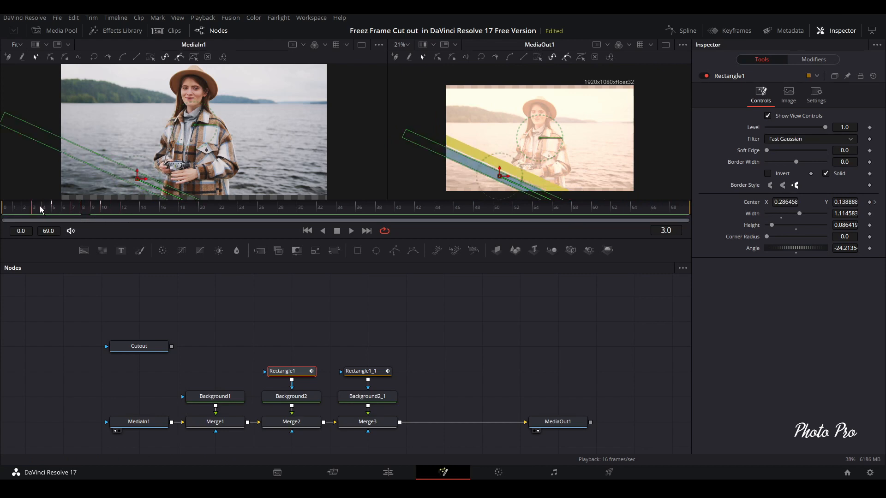
pyautogui.click(73, 206)
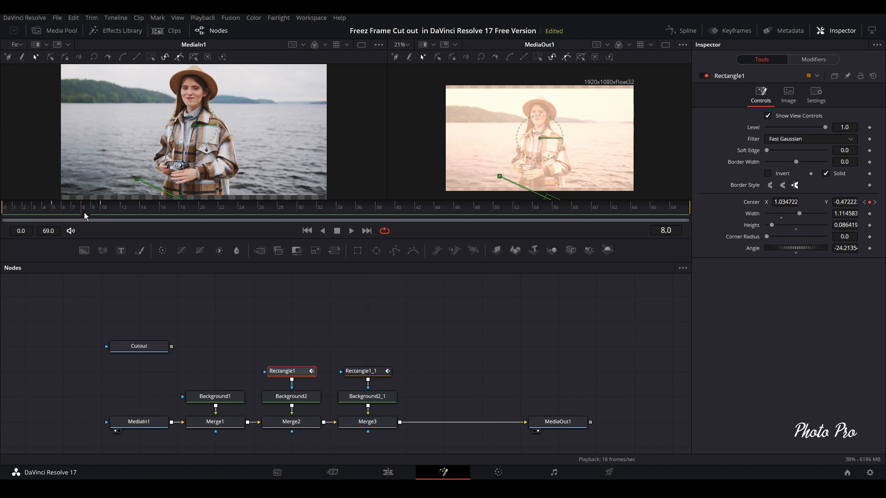
pyautogui.moveTo(282, 356)
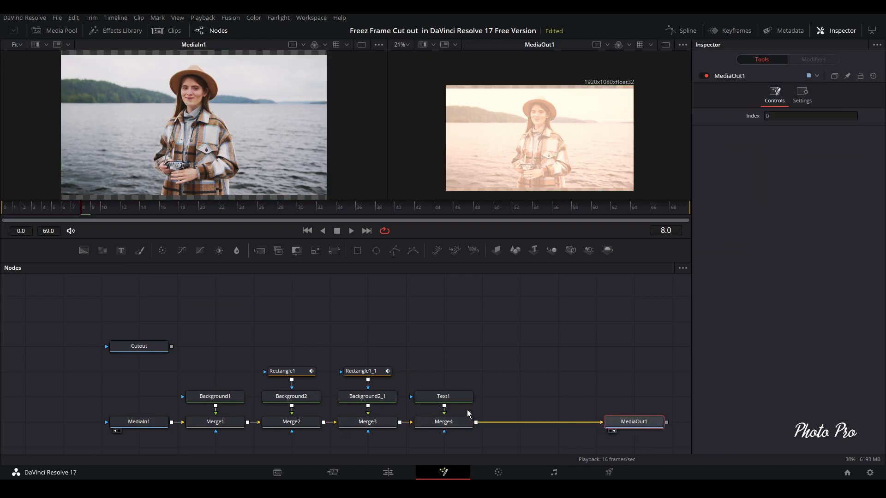
# Enter the first title's text 'judy' and begin the second title 'Ga'
pyautogui.click(442, 396)
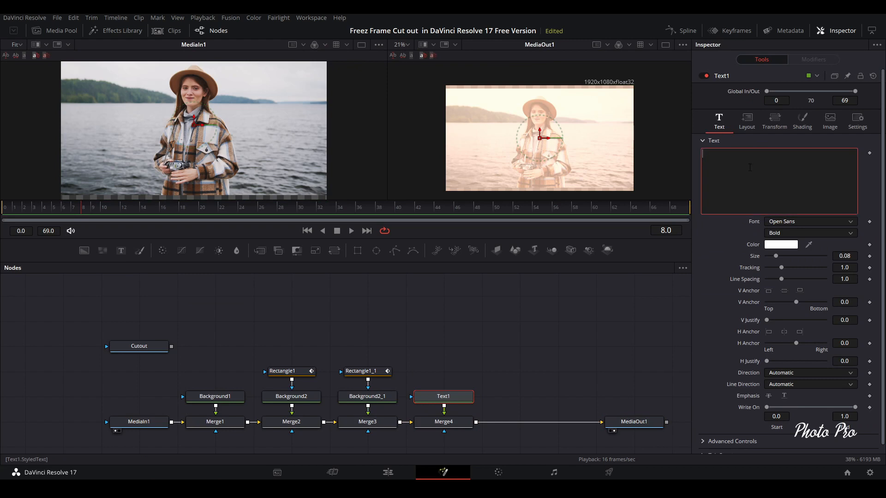
pyautogui.write('judy')
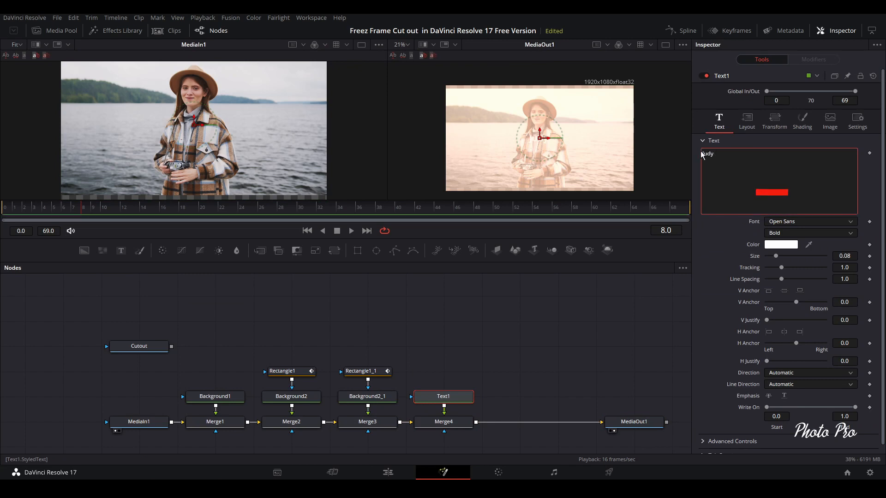
pyautogui.write('Ga')
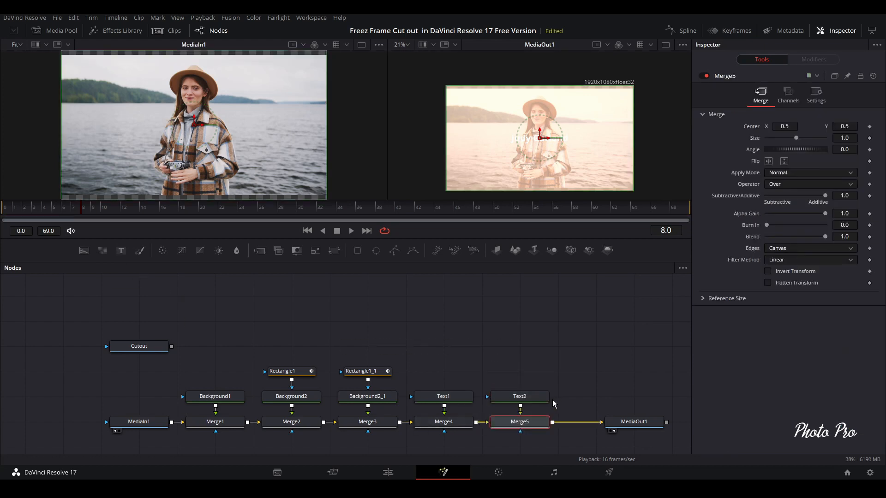
# Set the Text2 layer's text to 'Photograph'
pyautogui.click(519, 396)
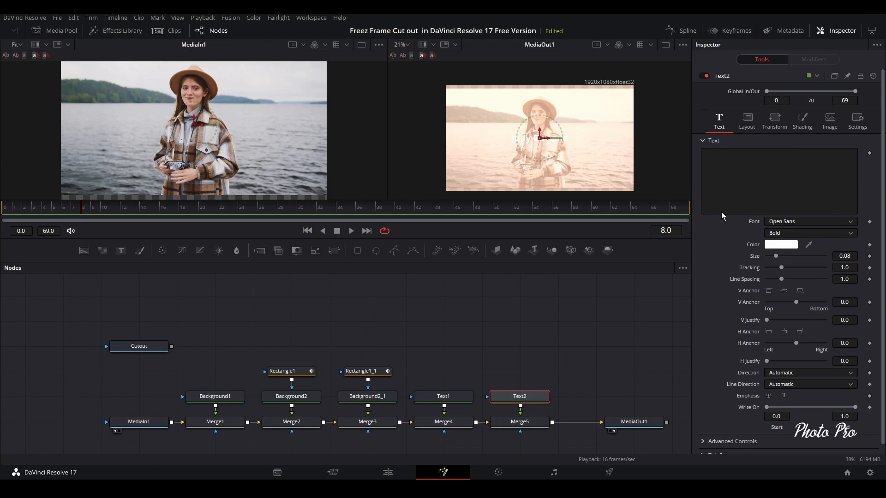
pyautogui.write('P')
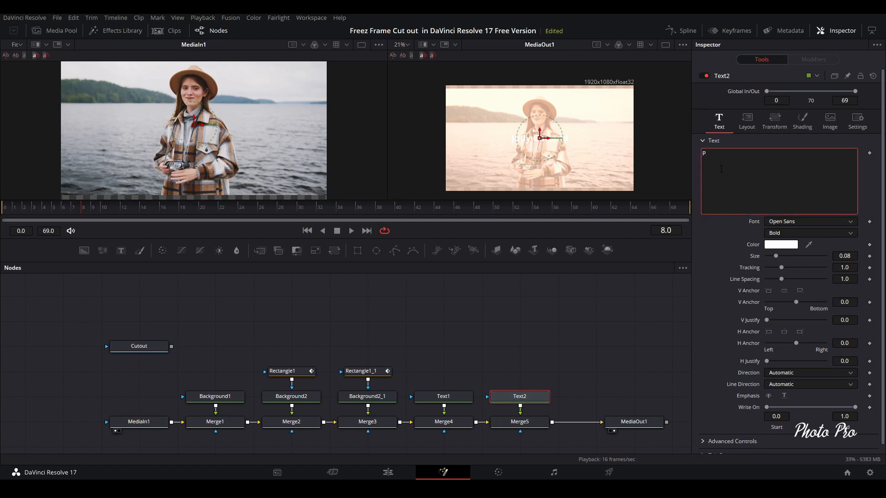
pyautogui.write('hoto')
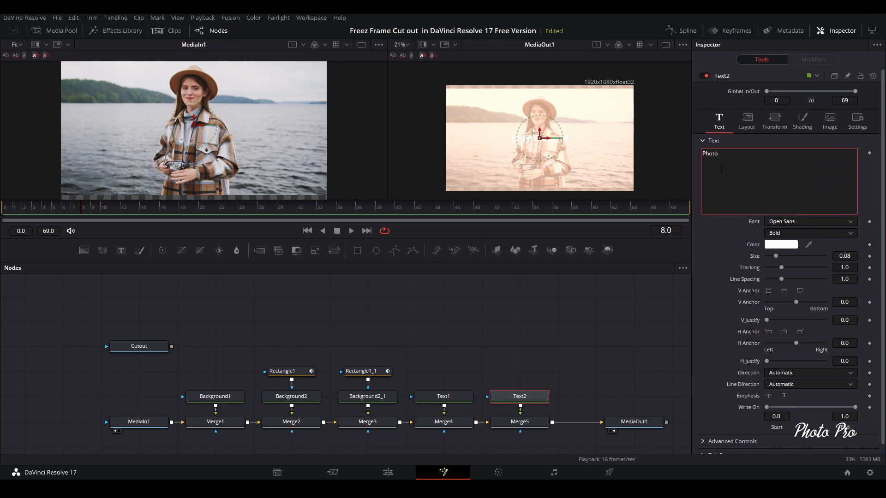
pyautogui.write('graph')
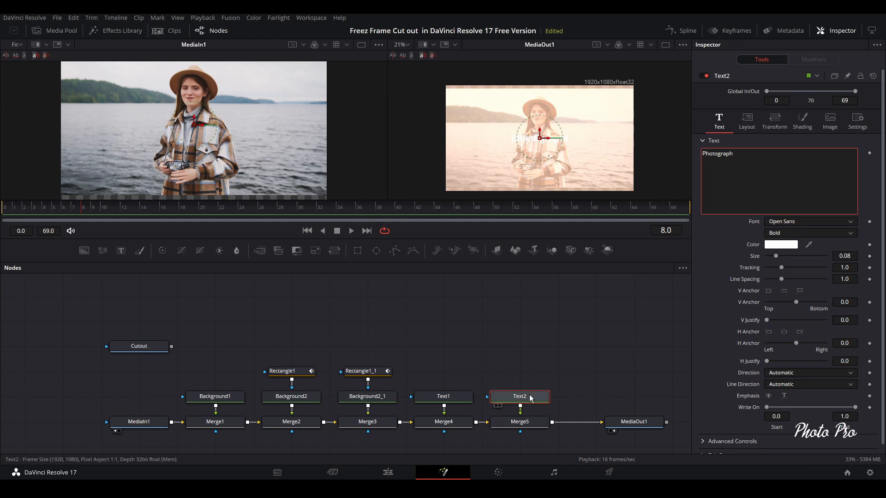
# Color the Photograph title orange-brown and place it lower right, slightly smaller
pyautogui.click(780, 244)
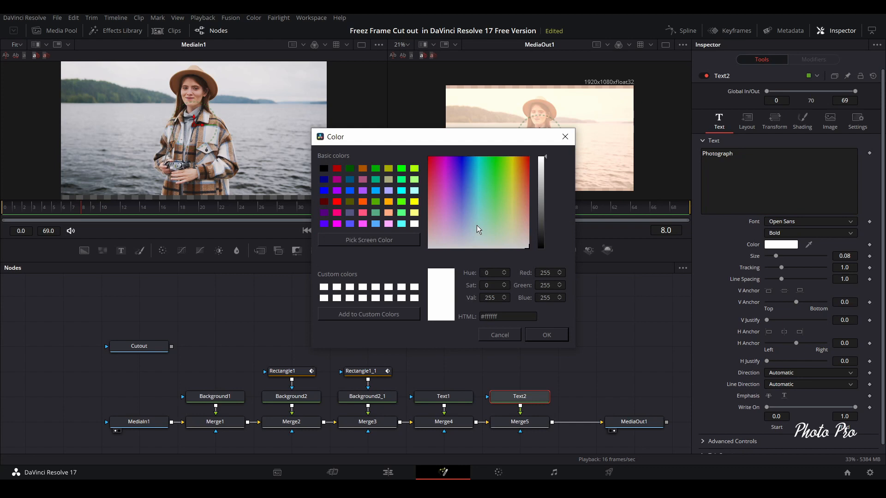
pyautogui.click(516, 177)
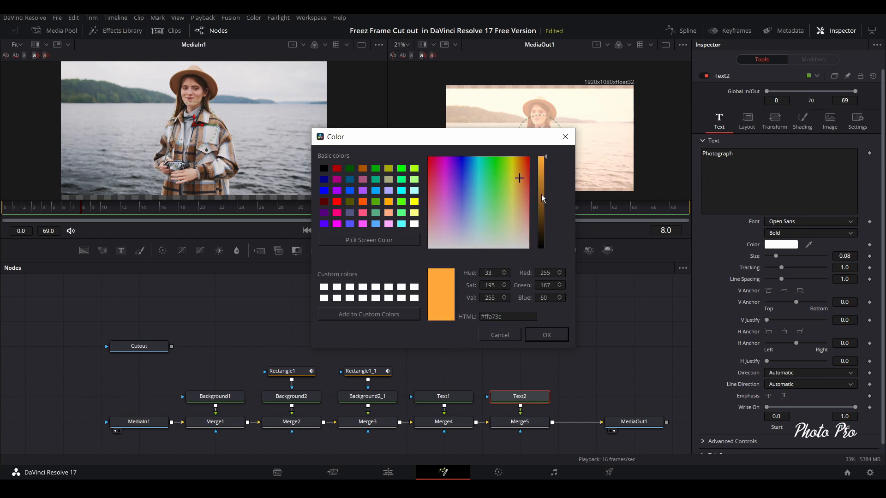
pyautogui.click(545, 334)
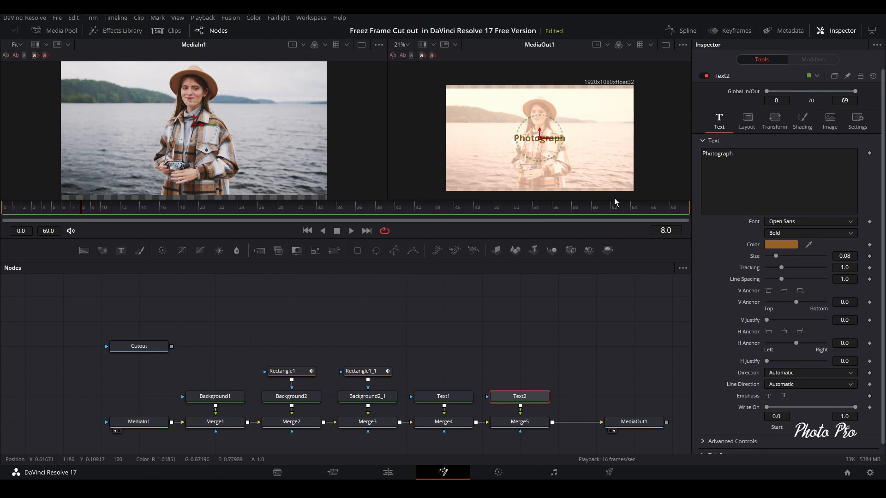
pyautogui.moveTo(540, 138); pyautogui.dragTo(590, 157)
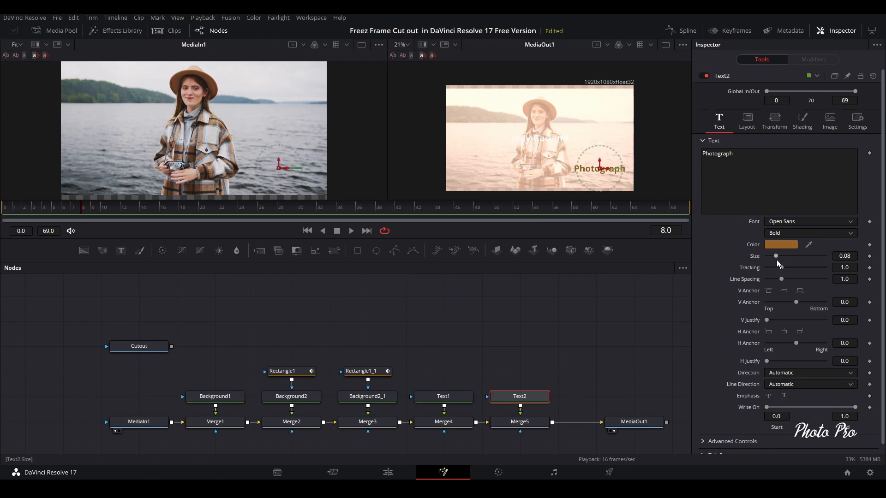
pyautogui.moveTo(776, 256); pyautogui.dragTo(775, 256)
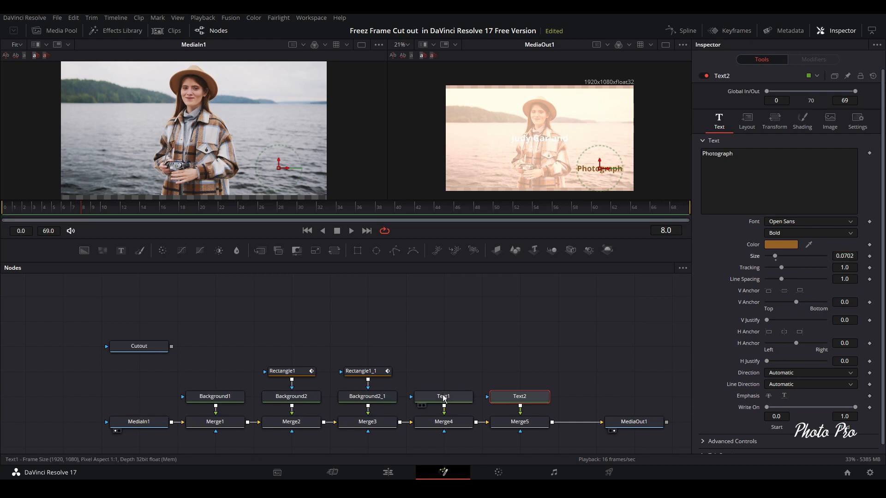
# Give the Judy Garland title a deep orange-brown color
pyautogui.click(442, 396)
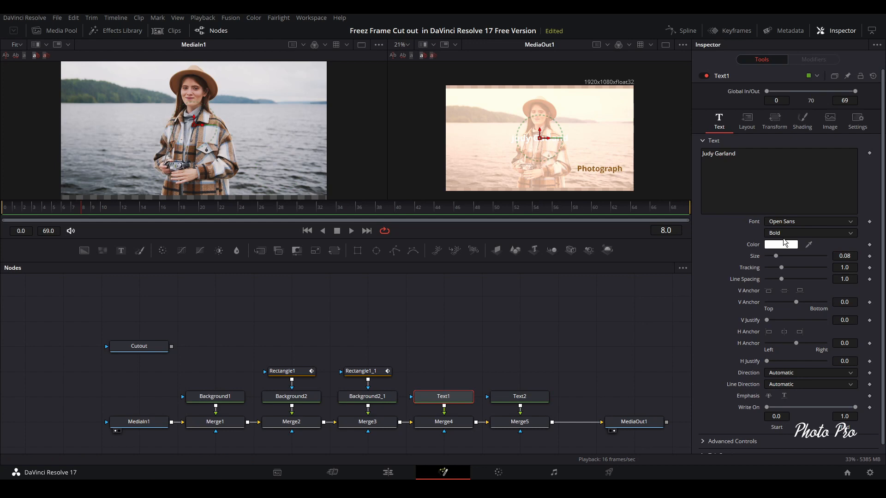
pyautogui.click(781, 244)
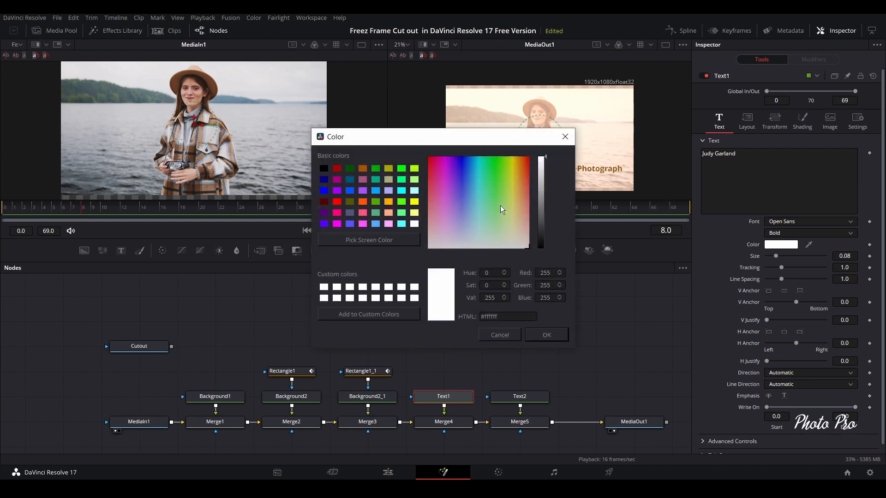
pyautogui.click(519, 162)
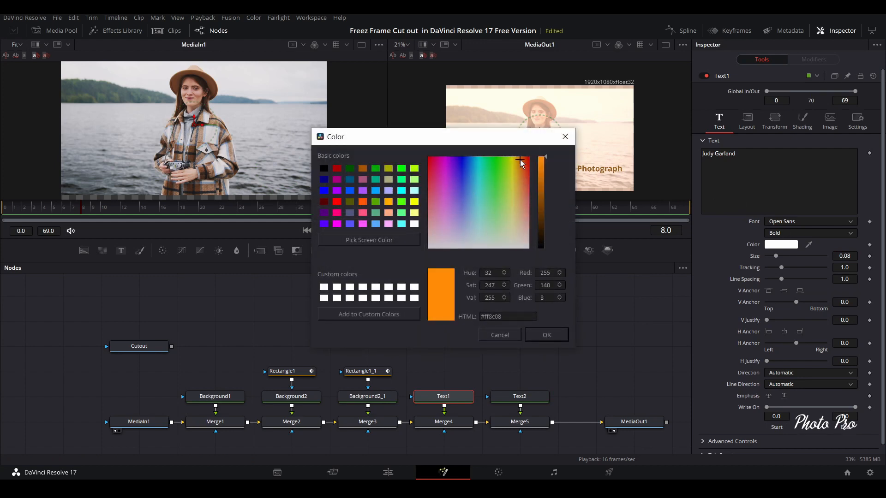
pyautogui.moveTo(541, 160); pyautogui.dragTo(541, 200)
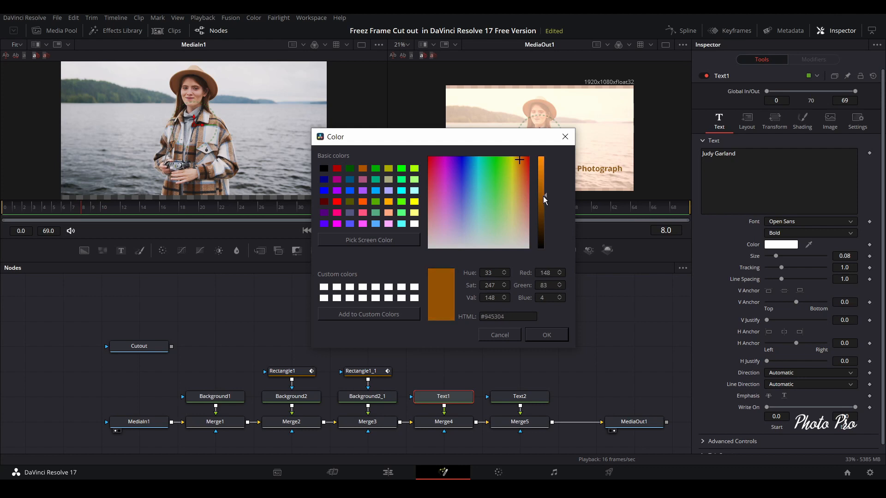
pyautogui.click(545, 334)
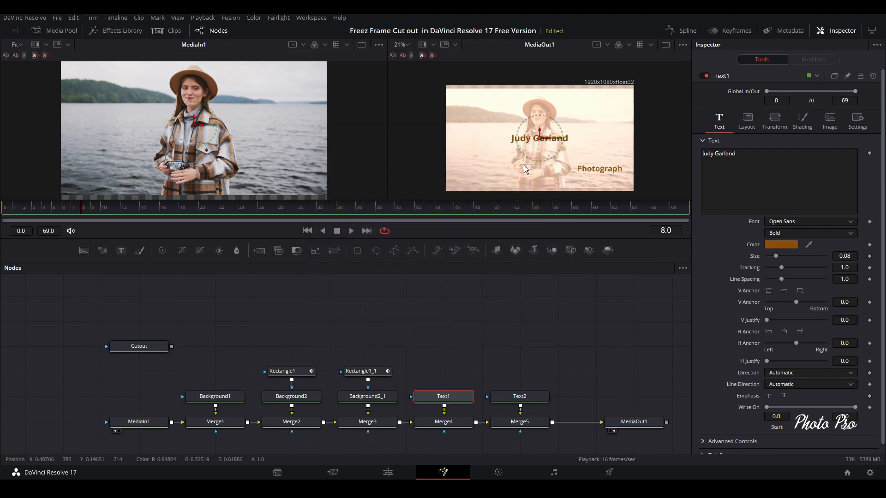
# Set the Judy Garland title to Arial at size 0.0735, sitting above Photograph
pyautogui.click(809, 220)
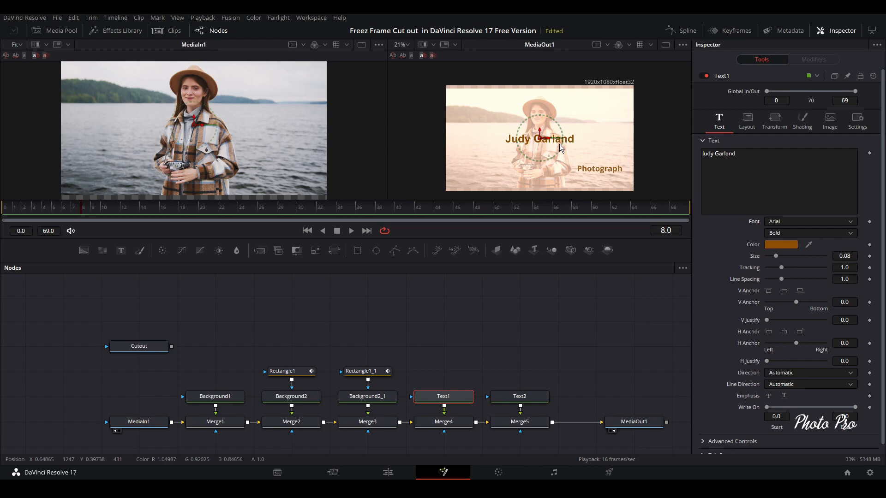
pyautogui.moveTo(540, 142)
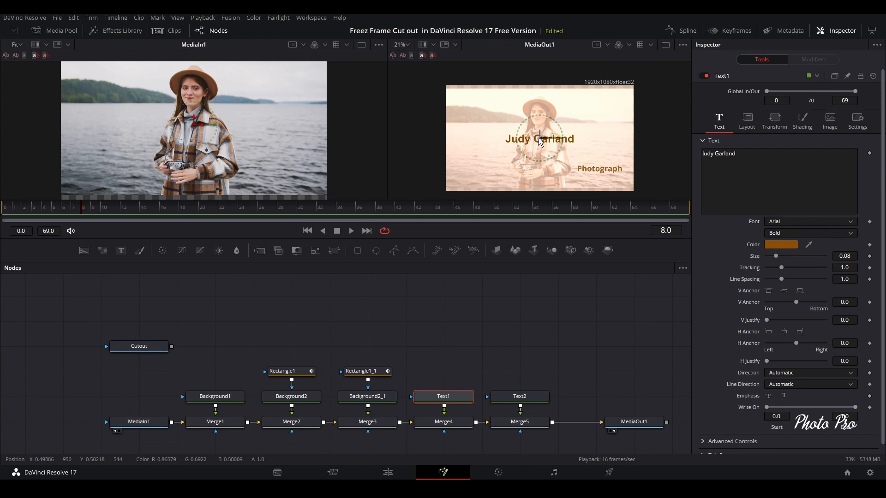
pyautogui.moveTo(540, 140); pyautogui.dragTo(593, 157)
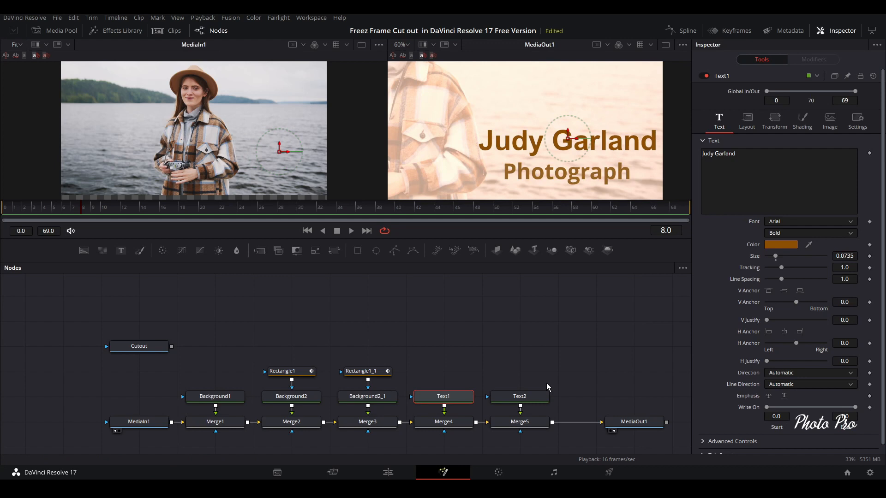
pyautogui.click(519, 395)
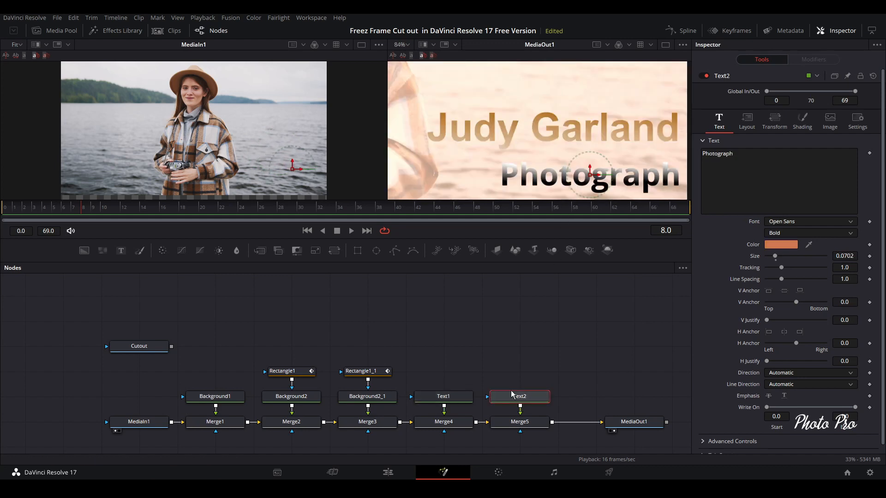
# At frame 12, keyframe Photograph's tracking and position, then Judy Garland's size and tracking
pyautogui.click(122, 202)
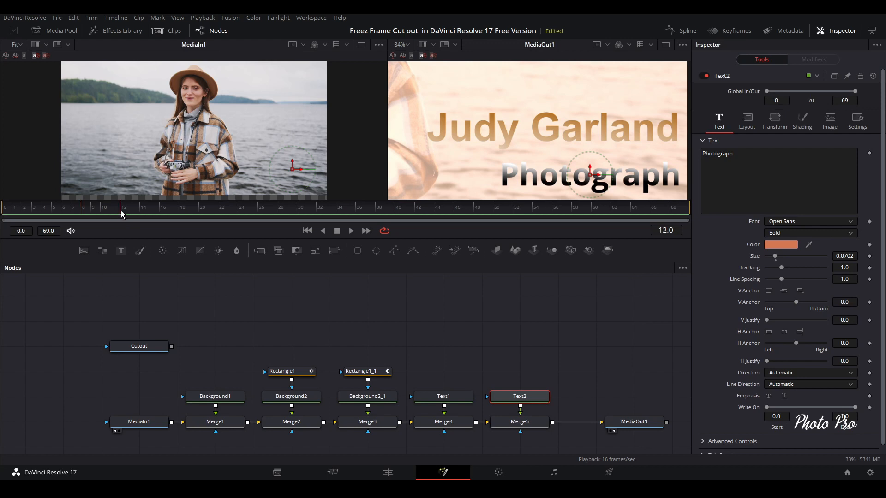
pyautogui.moveTo(615, 317)
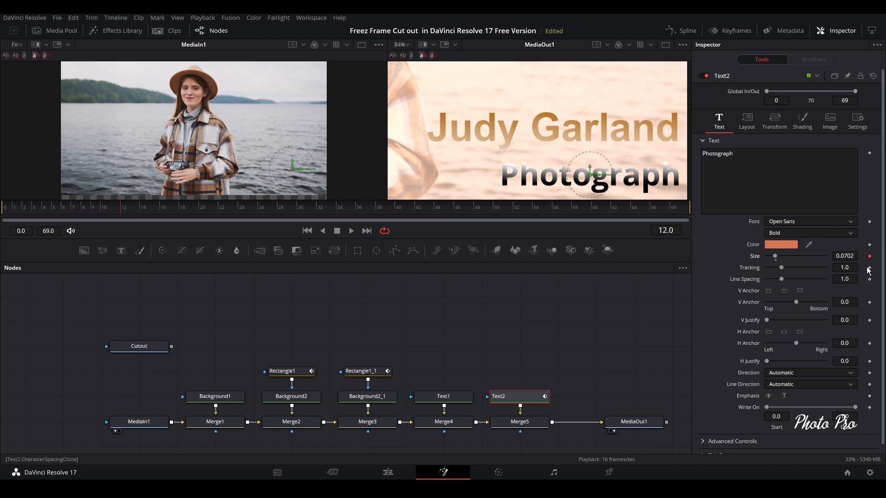
pyautogui.click(745, 119)
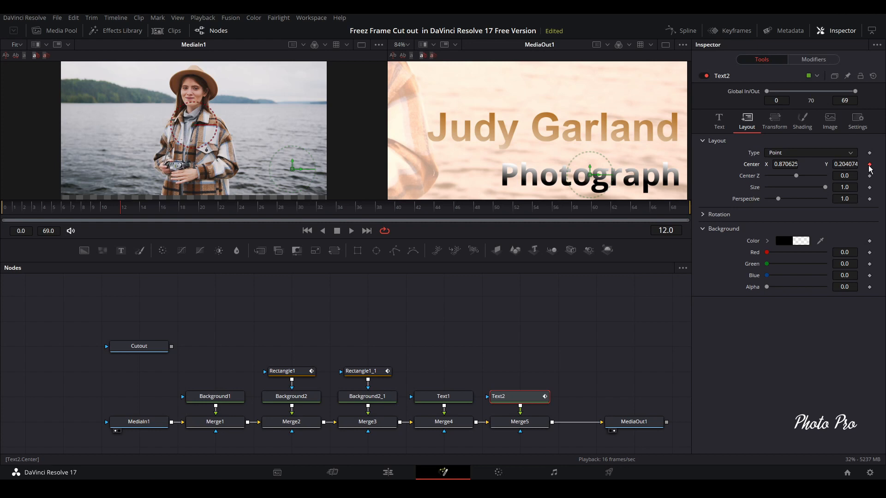
pyautogui.click(444, 396)
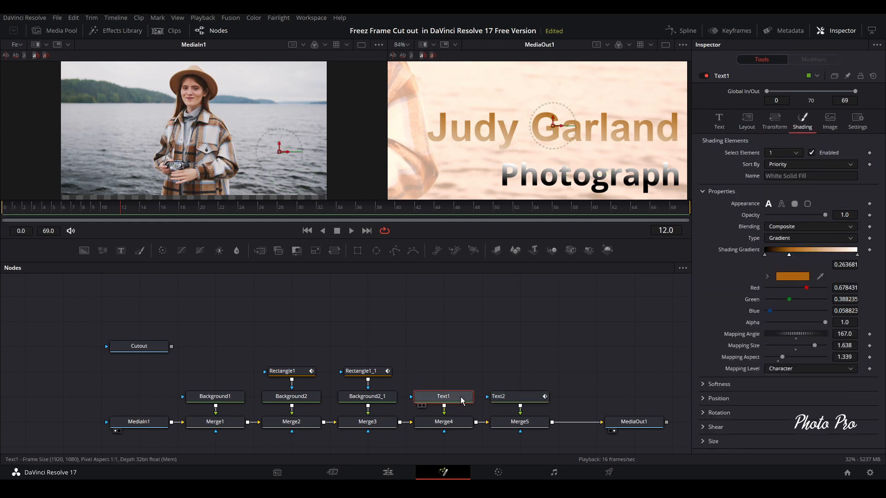
pyautogui.click(443, 396)
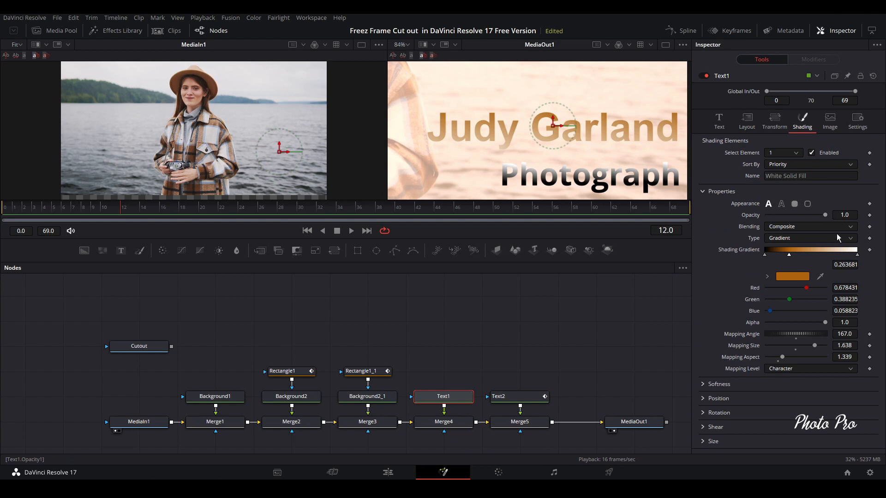
pyautogui.click(719, 120)
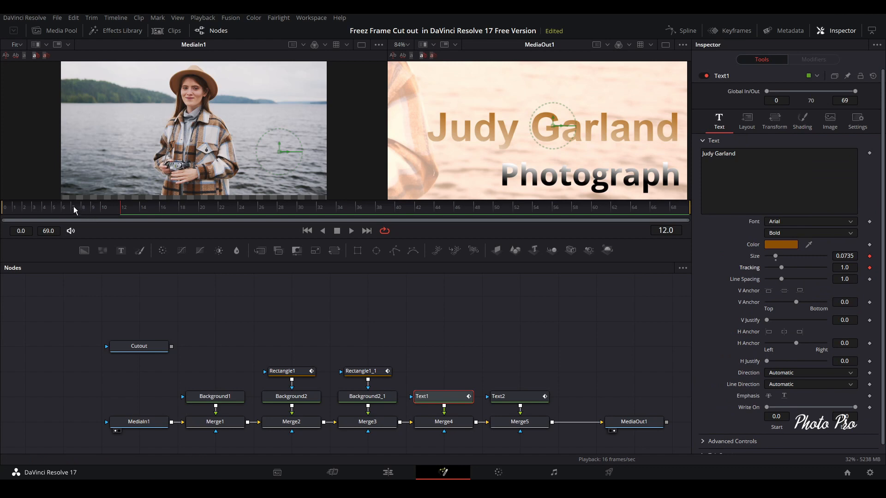
# At frame 7, keyframe Judy Garland with tracking about 0.6 and size 0 so it grows in
pyautogui.click(72, 207)
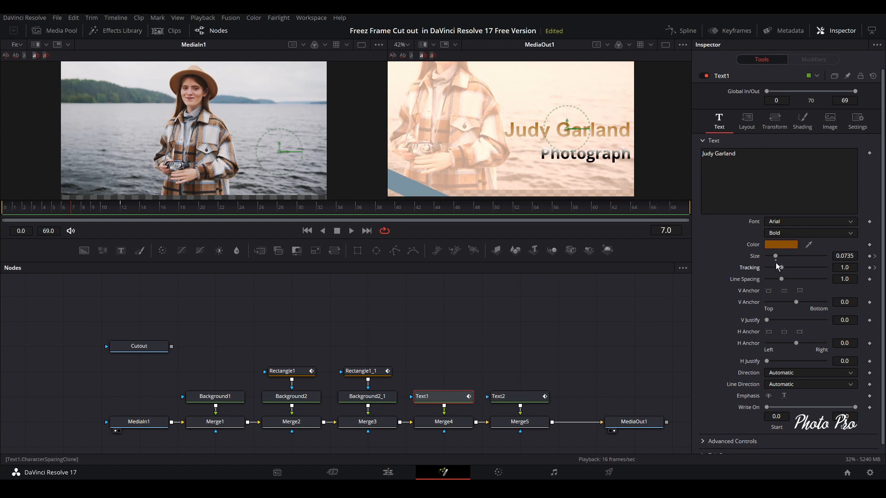
pyautogui.moveTo(796, 267); pyautogui.dragTo(779, 267)
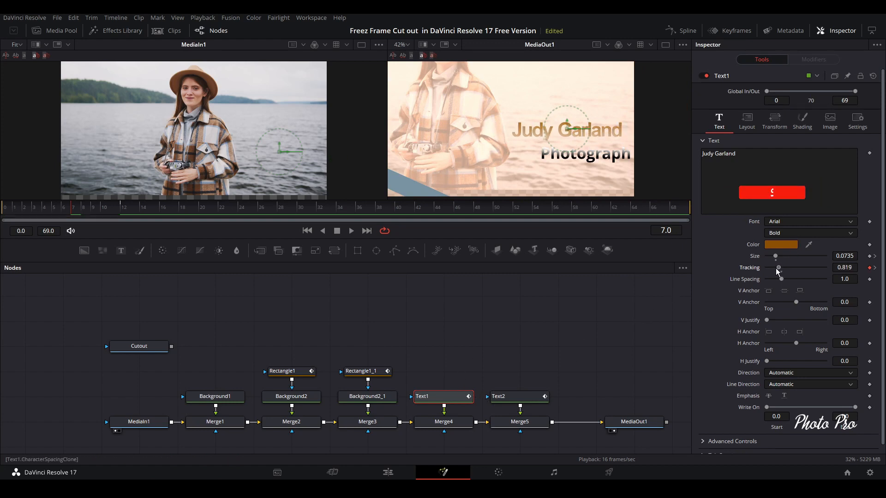
pyautogui.moveTo(779, 267); pyautogui.dragTo(776, 267)
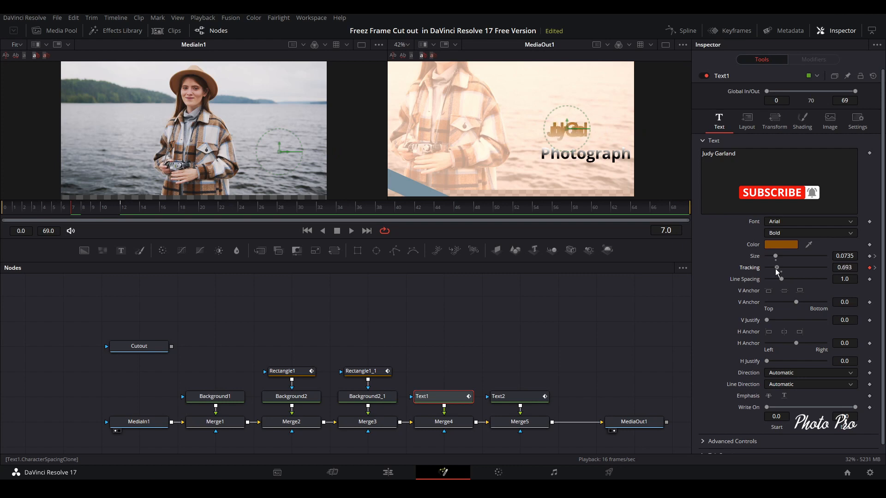
pyautogui.moveTo(777, 267); pyautogui.dragTo(776, 267)
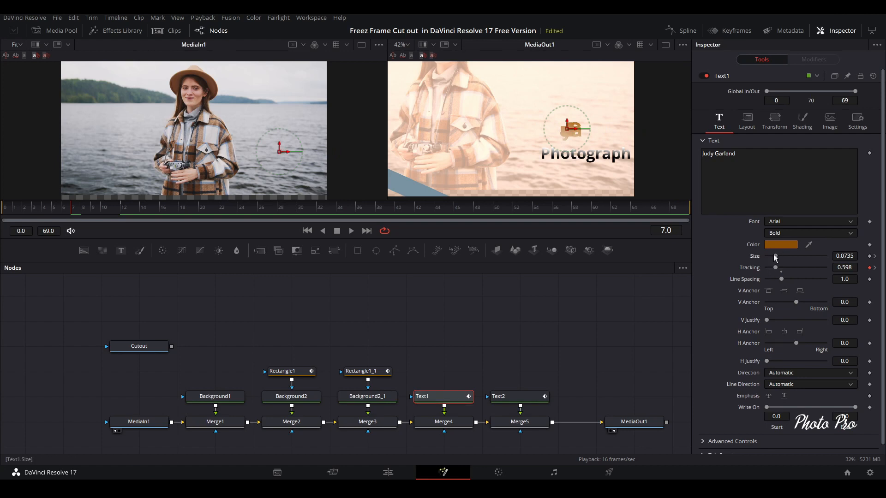
pyautogui.moveTo(775, 256); pyautogui.dragTo(766, 255)
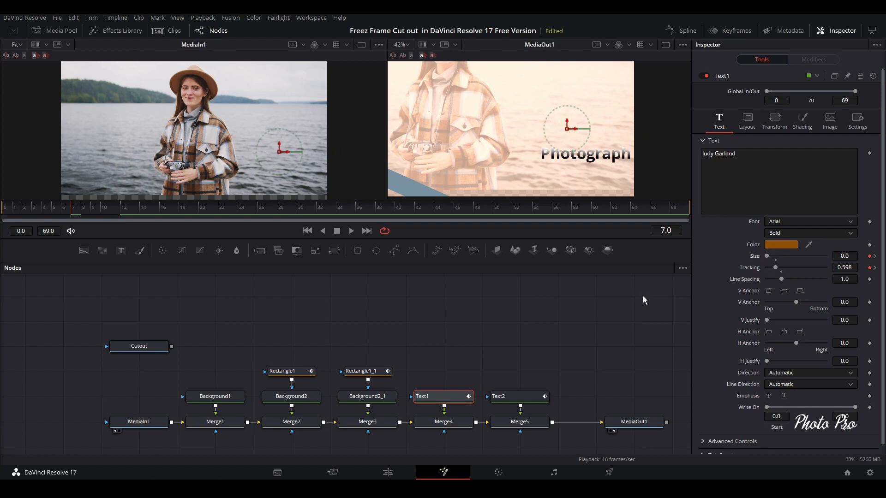
pyautogui.click(517, 396)
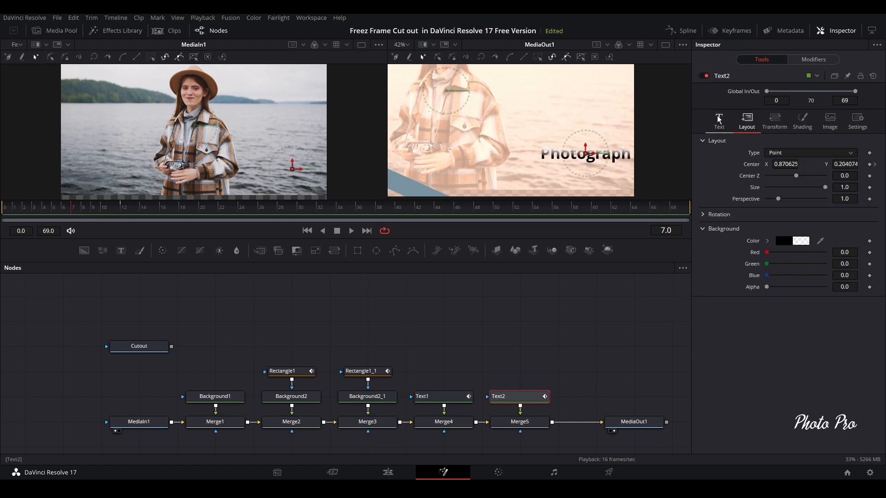
# At frame 7, keyframe Photograph with size about 0.26 and tracking about 2.08
pyautogui.click(719, 119)
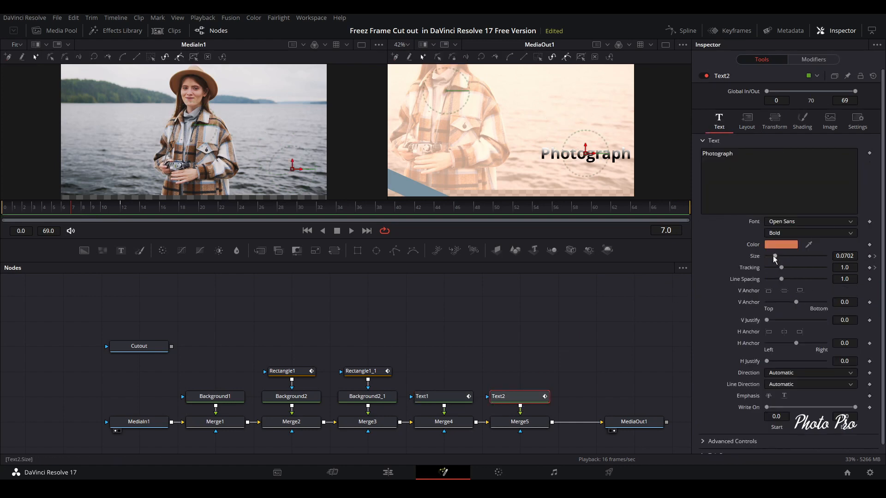
pyautogui.moveTo(774, 258); pyautogui.dragTo(798, 257)
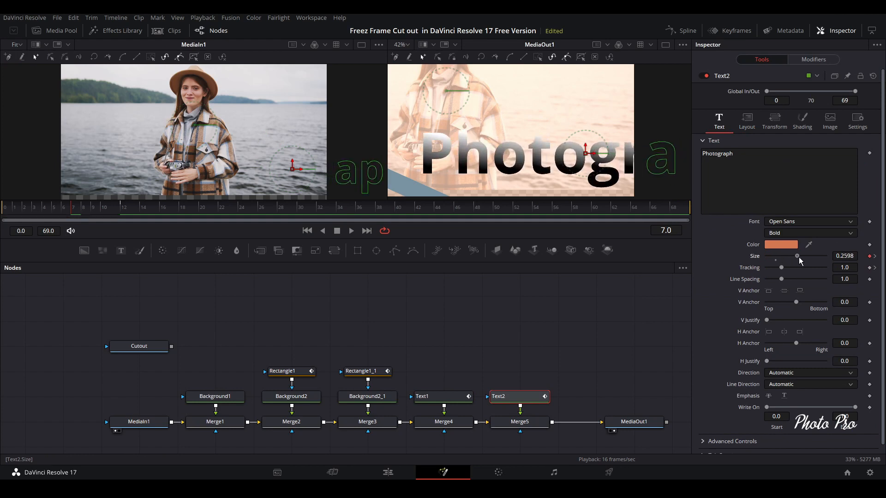
pyautogui.moveTo(782, 267); pyautogui.dragTo(795, 267)
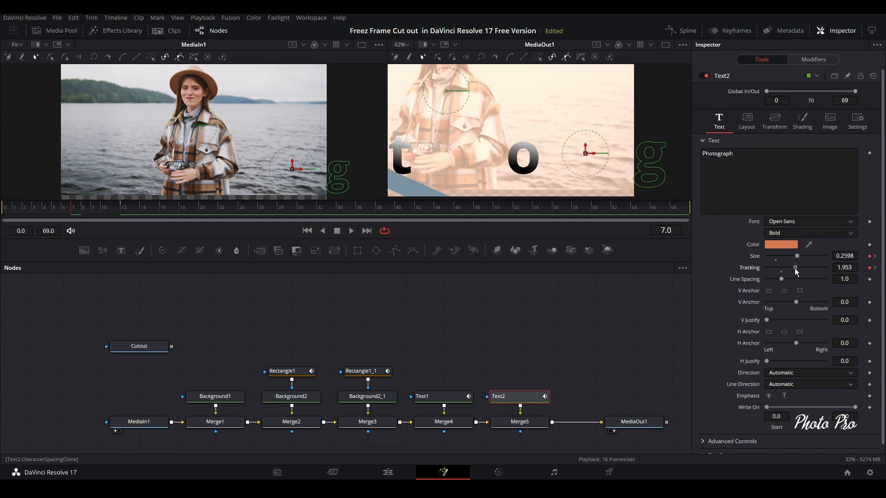
pyautogui.moveTo(794, 268); pyautogui.dragTo(796, 267)
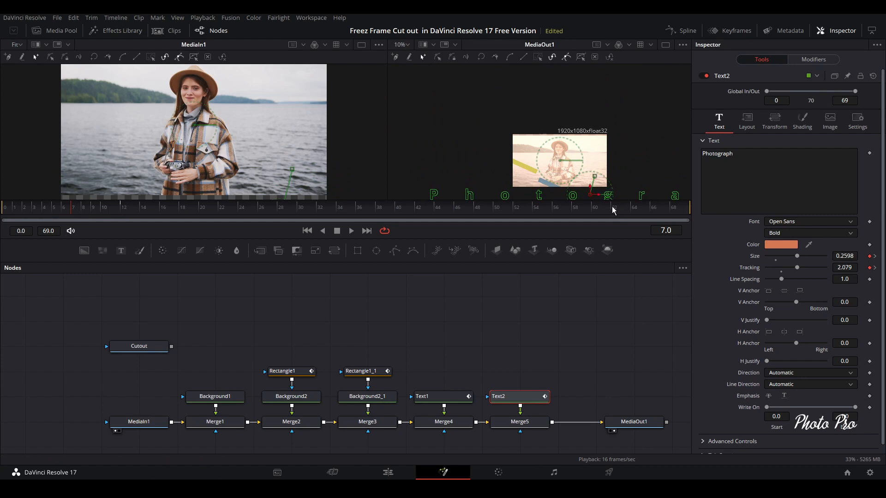
pyautogui.moveTo(548, 389)
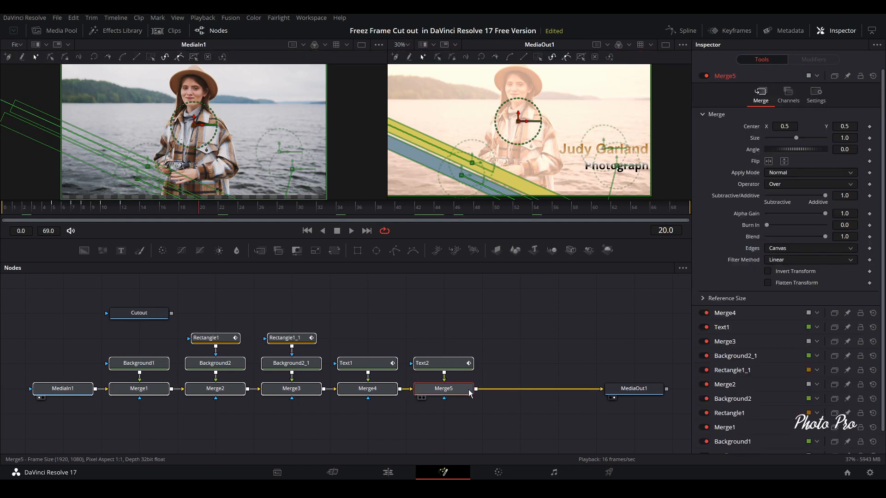
# Merge the Cutout node over the composite as Merge6 before MediaOut1 and view it
pyautogui.moveTo(138, 312); pyautogui.dragTo(519, 363)
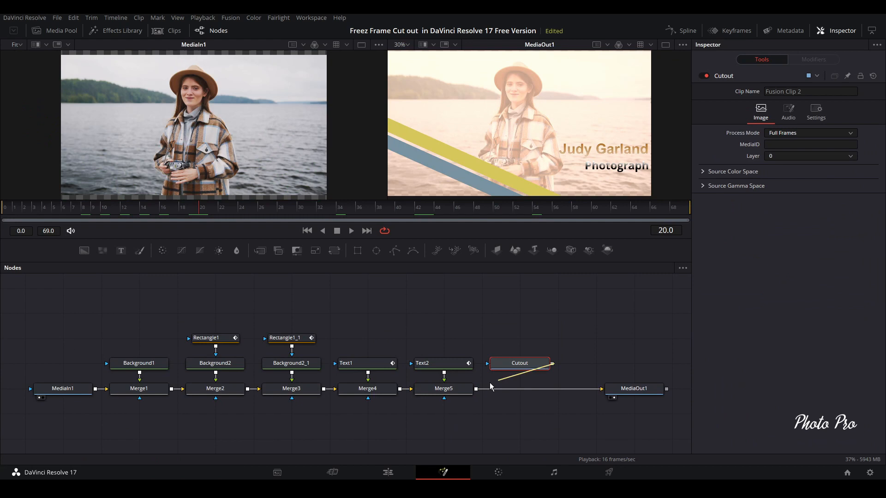
pyautogui.click(518, 388)
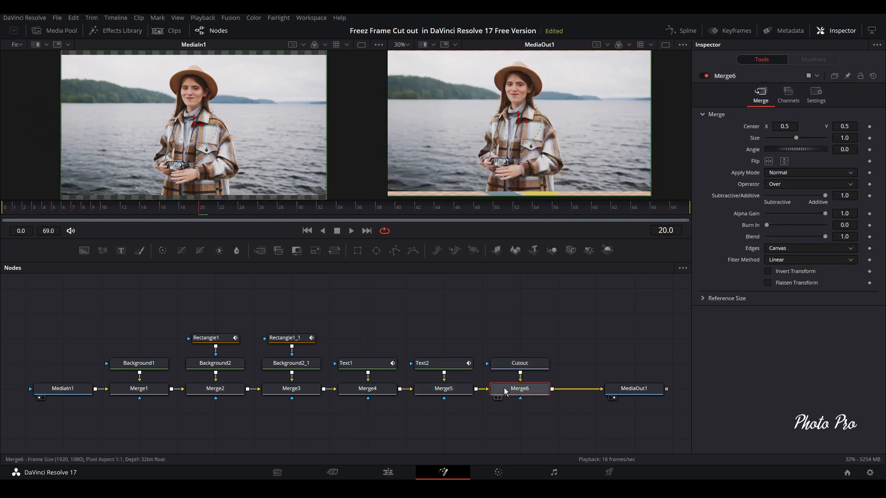
pyautogui.click(519, 362)
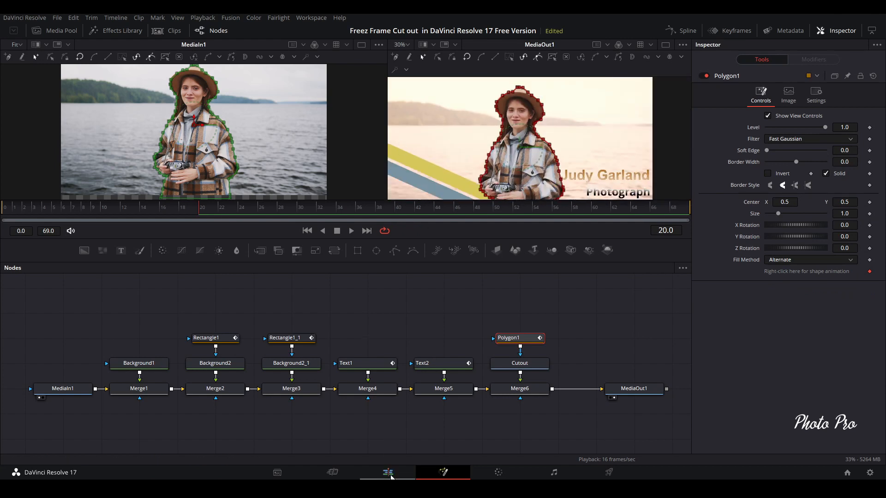
# Review Fusion Clip 2 on the Edit timeline, then reopen it in Fusion
pyautogui.click(386, 472)
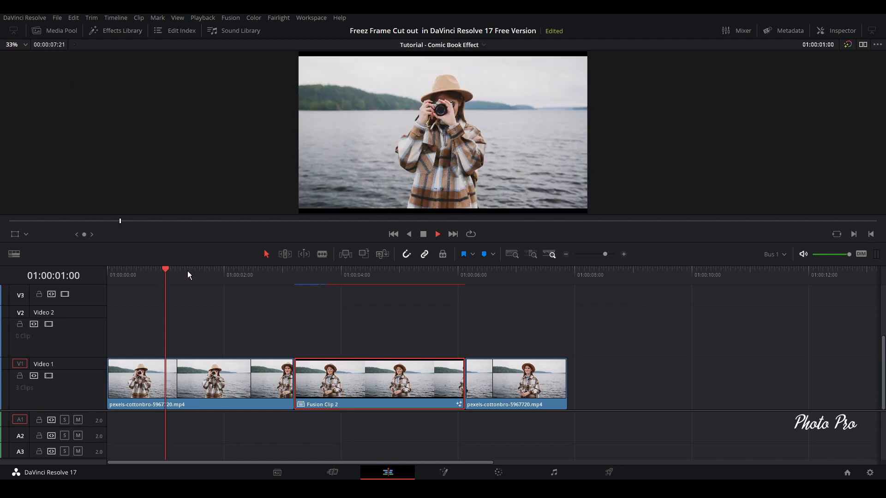
pyautogui.click(284, 275)
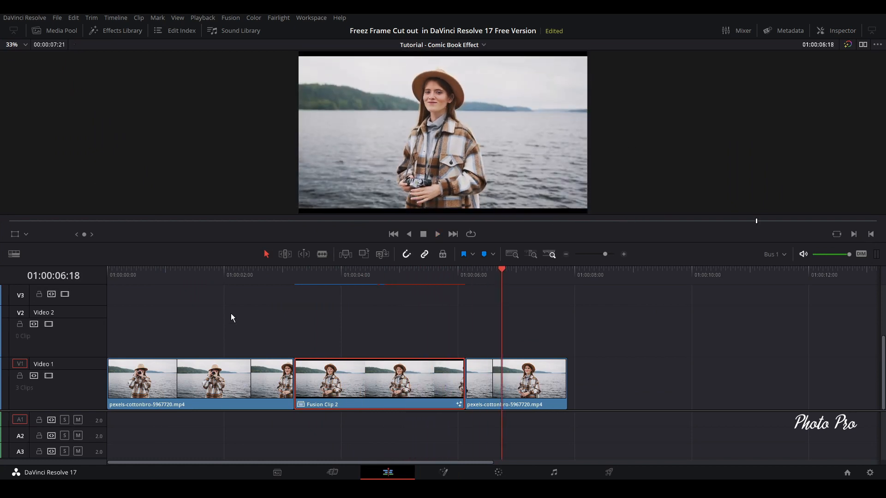
pyautogui.click(373, 270)
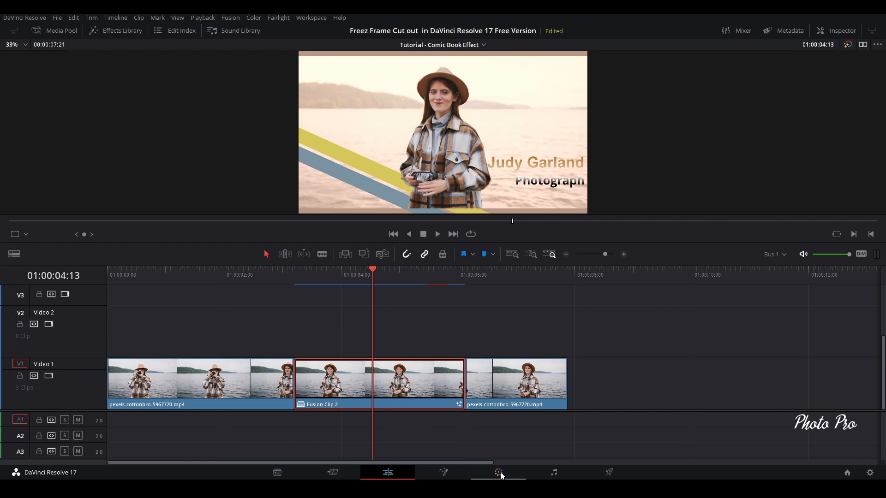
pyautogui.click(443, 472)
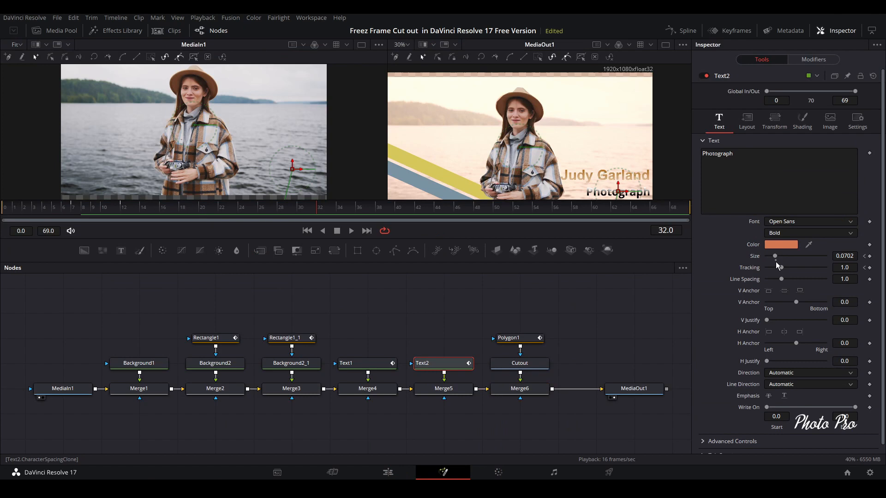
pyautogui.moveTo(129, 213)
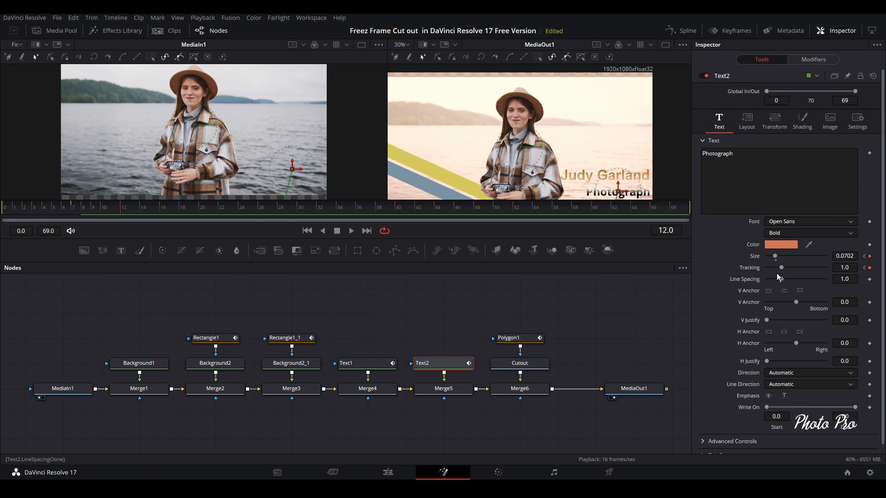
# Play back the titles on the Edit timeline and return to the Fusion node graph
pyautogui.click(386, 473)
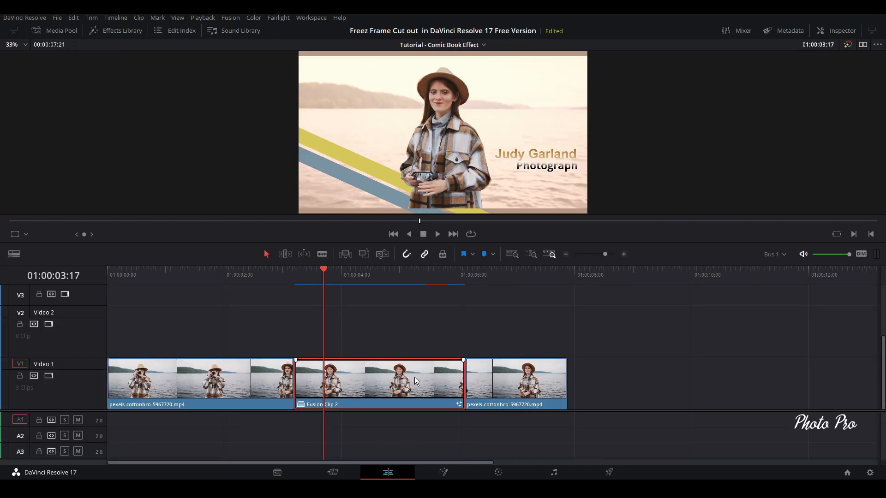
pyautogui.click(236, 275)
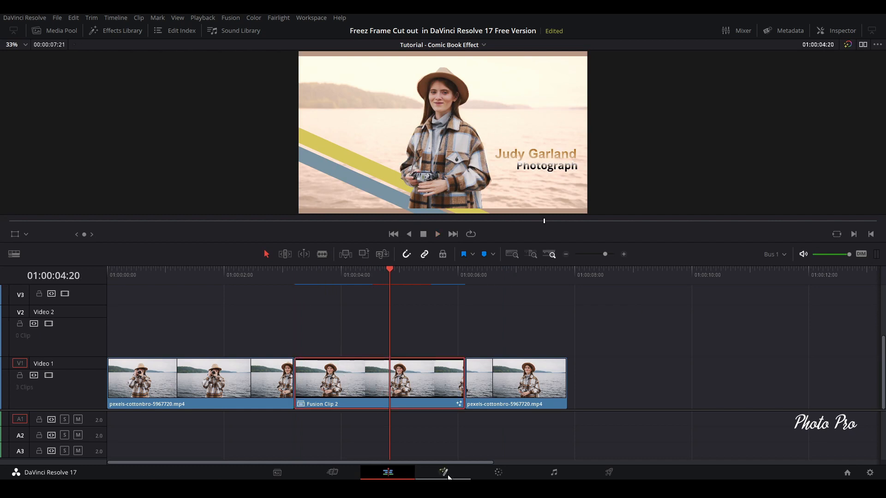
pyautogui.click(443, 473)
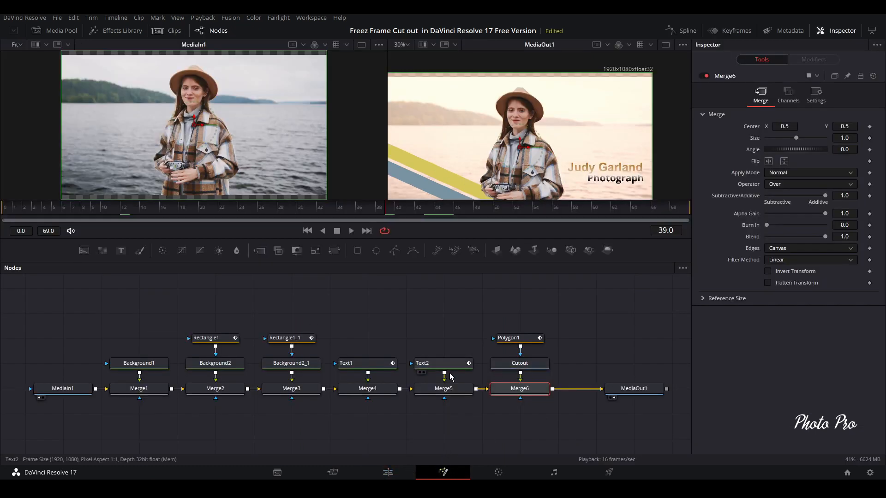
# Enable motion blur on both title nodes, with Text1's quality at 5
pyautogui.click(421, 362)
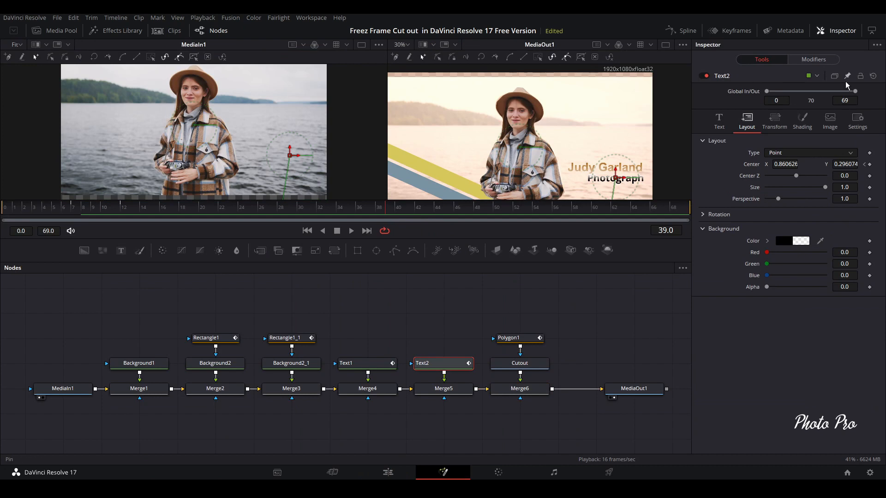
pyautogui.click(856, 119)
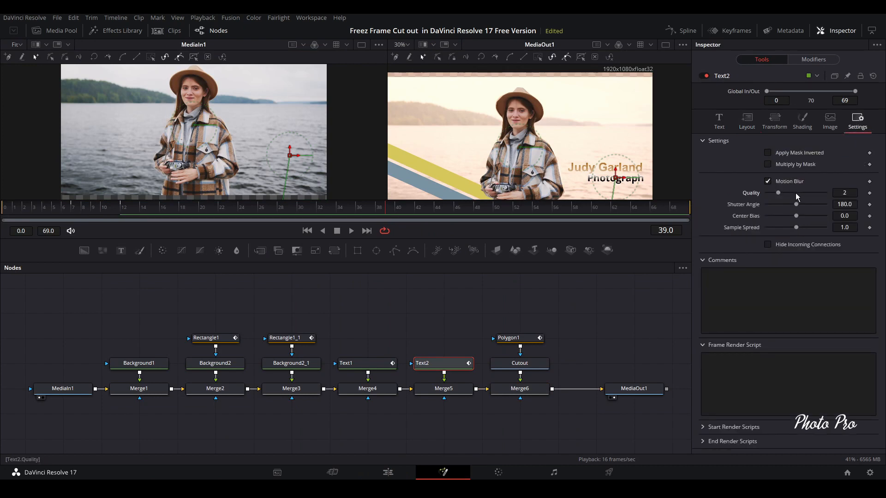
pyautogui.moveTo(777, 193); pyautogui.dragTo(796, 193)
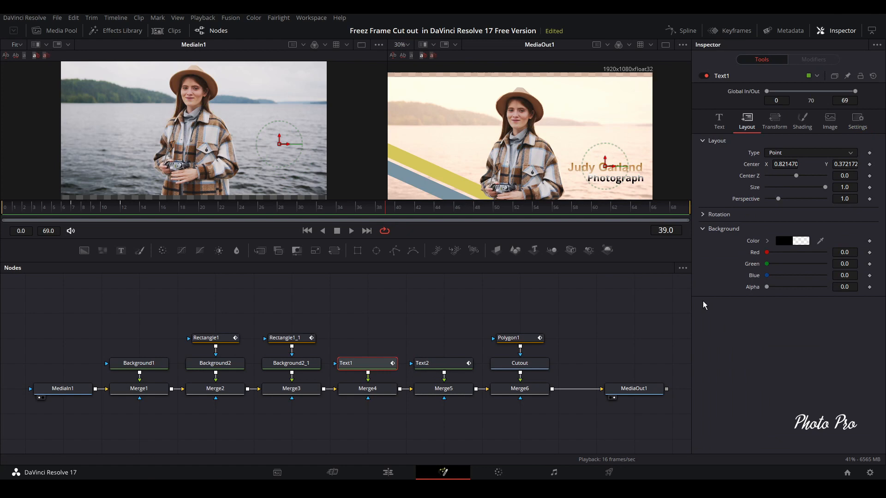
pyautogui.click(856, 120)
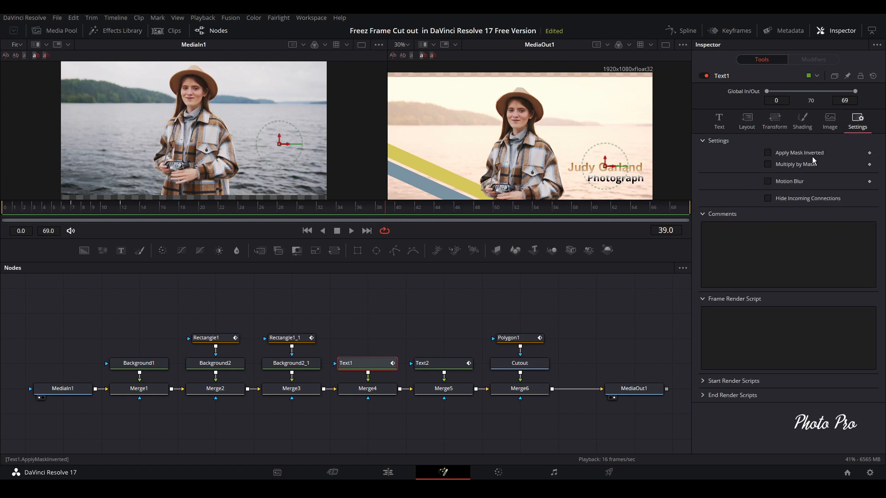
pyautogui.click(766, 181)
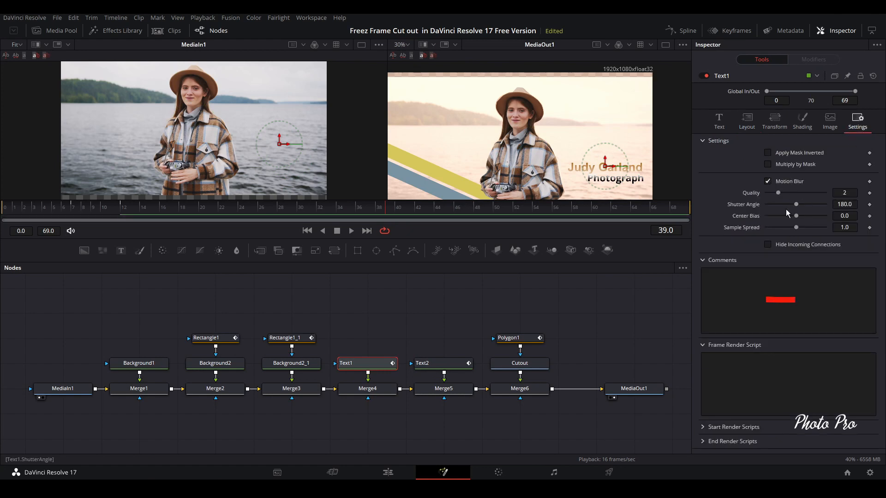
pyautogui.moveTo(777, 193); pyautogui.dragTo(796, 193)
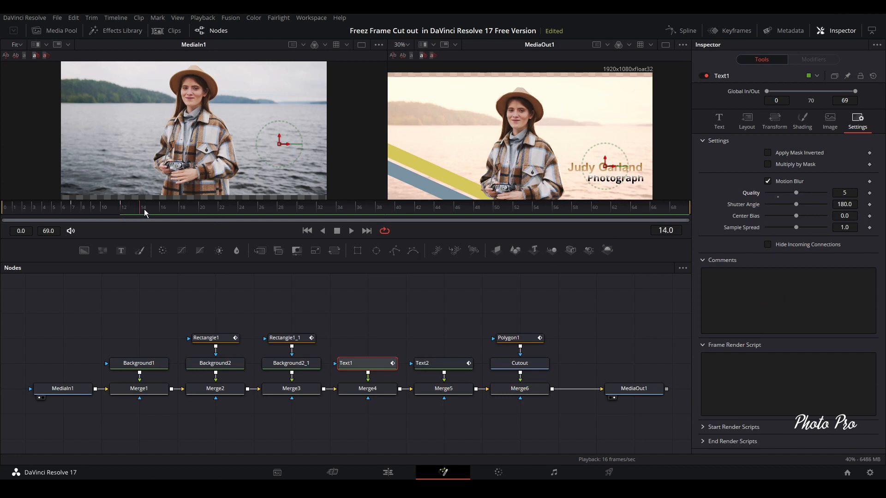
# Scrub the Fusion timeline to check the titles appearing
pyautogui.click(40, 214)
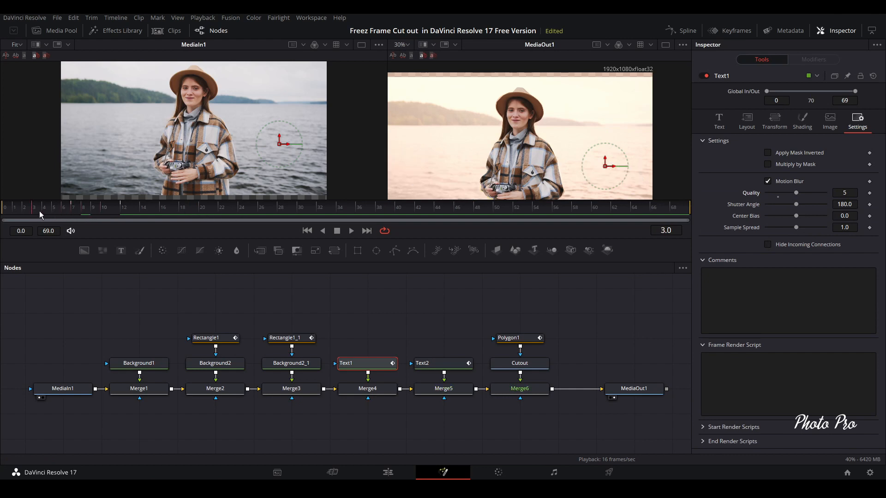
pyautogui.click(104, 206)
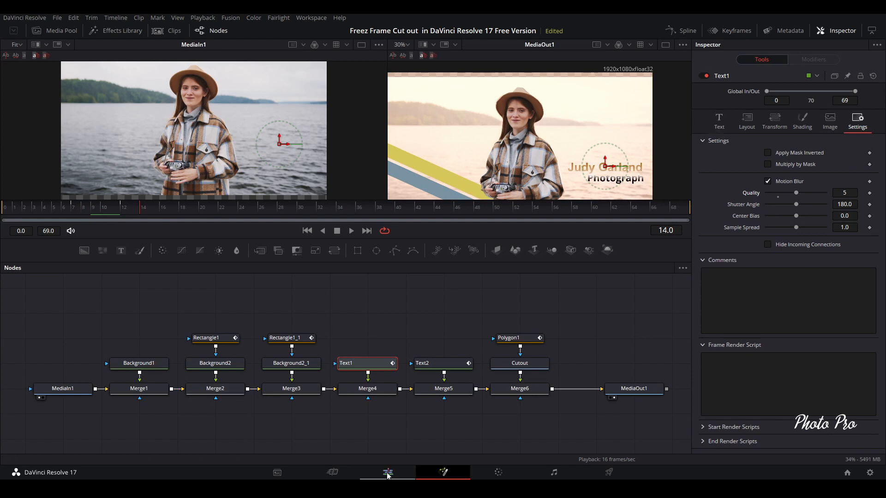
# Play the finished animation on the Edit timeline, then bring up the Effects Library
pyautogui.click(387, 472)
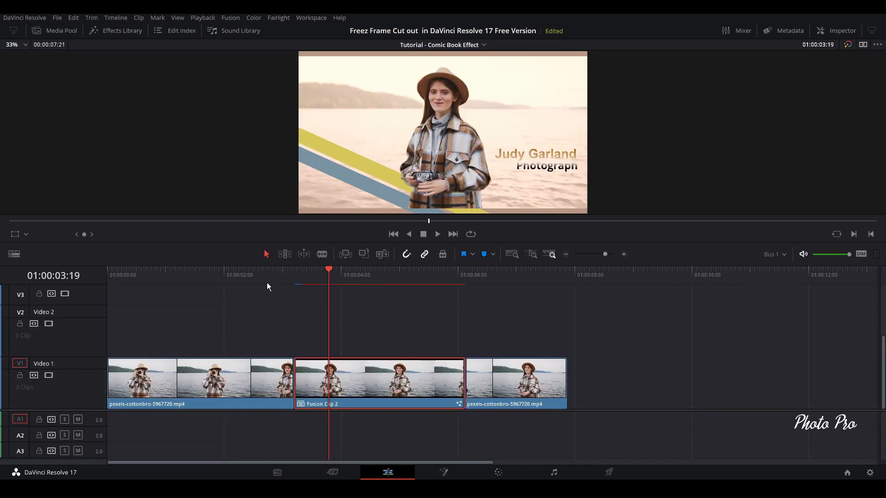
pyautogui.click(436, 234)
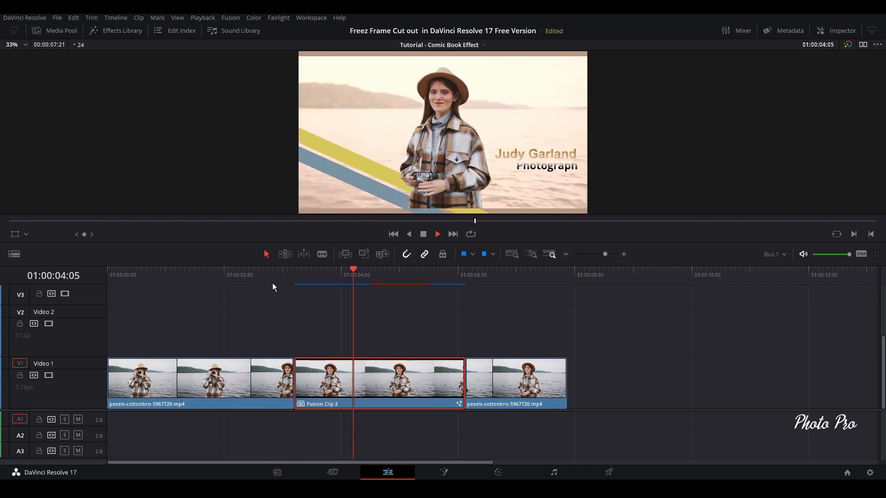
pyautogui.click(290, 274)
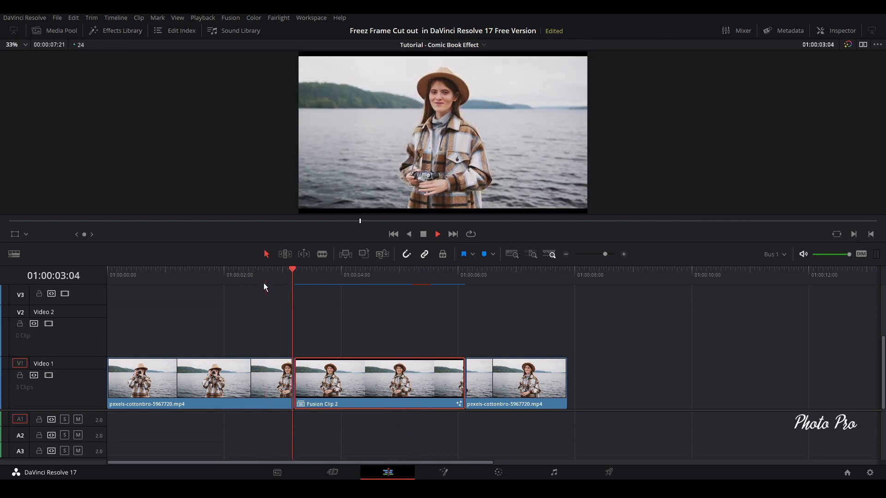
pyautogui.click(354, 275)
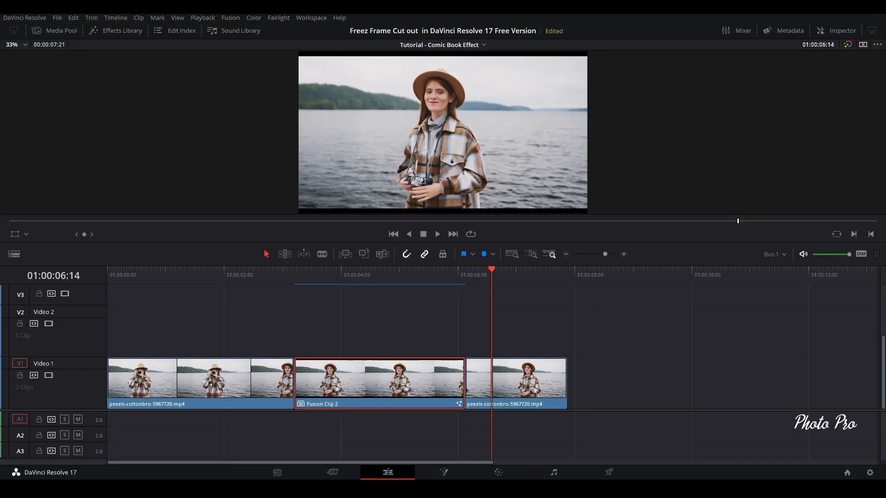
pyautogui.click(121, 30)
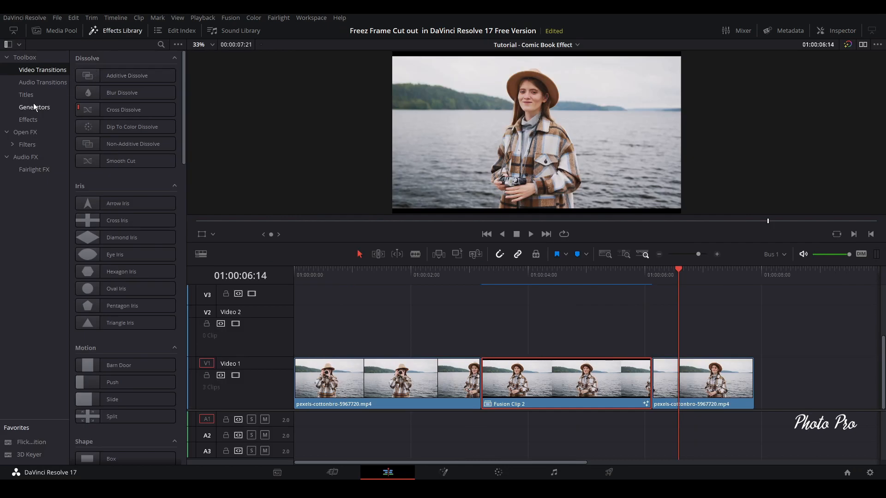
# Add an Adjustment Clip on Video 2 spanning all three clips and show its Inspector settings
pyautogui.click(28, 119)
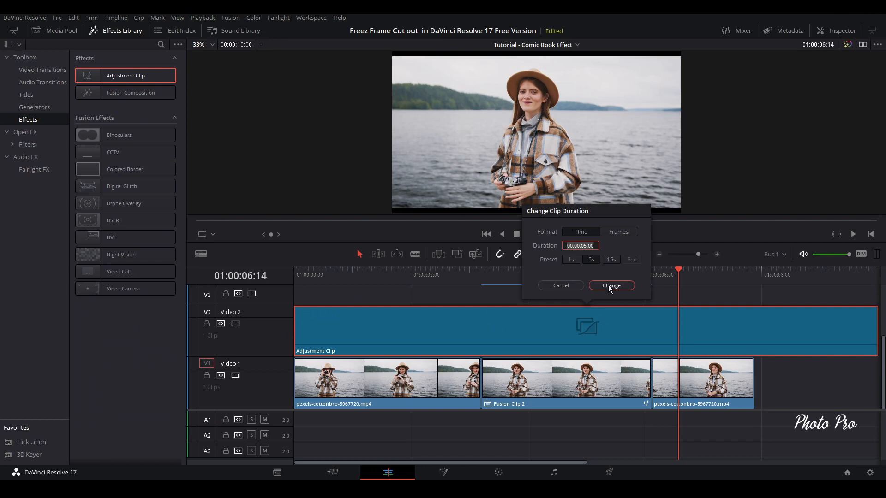
pyautogui.click(610, 285)
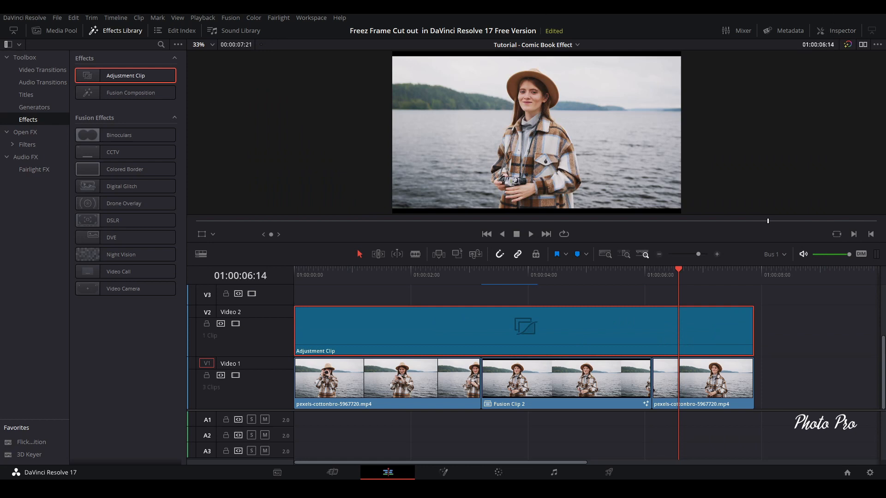
pyautogui.click(836, 31)
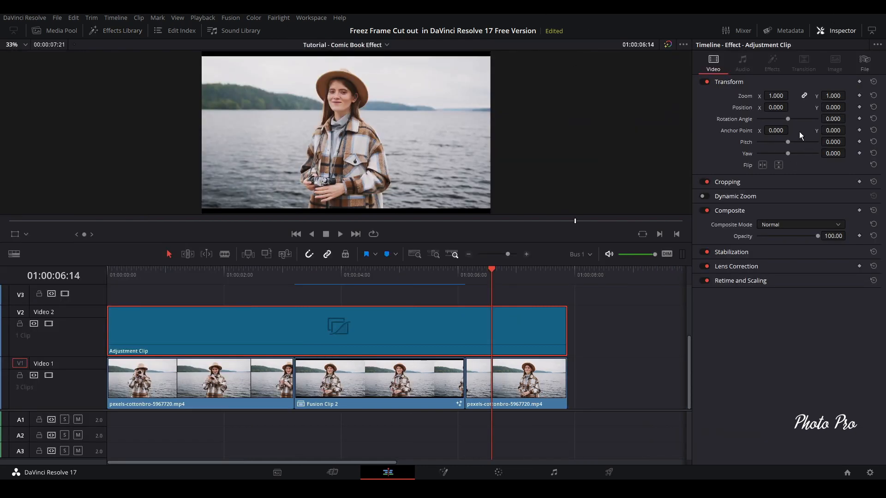
# Crop 130 from top and bottom in Cropping for letterbox bars, then scrub to preview
pyautogui.click(729, 81)
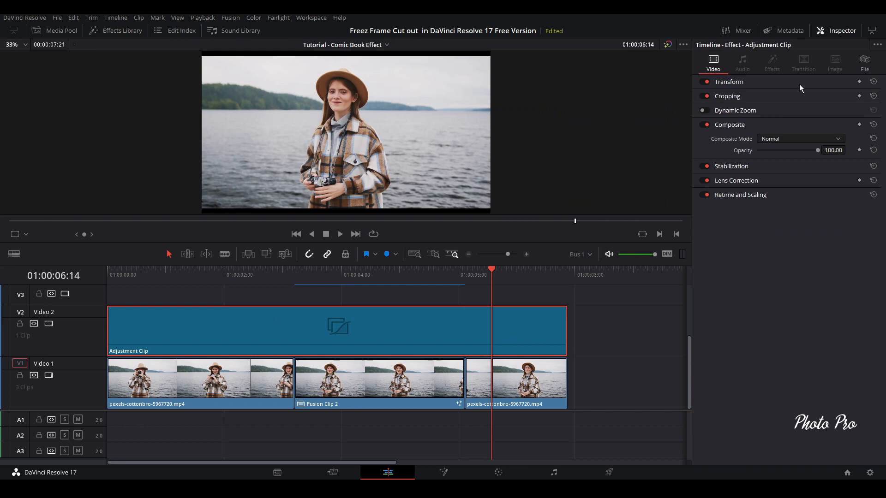
pyautogui.click(728, 95)
pyautogui.write('130.000')
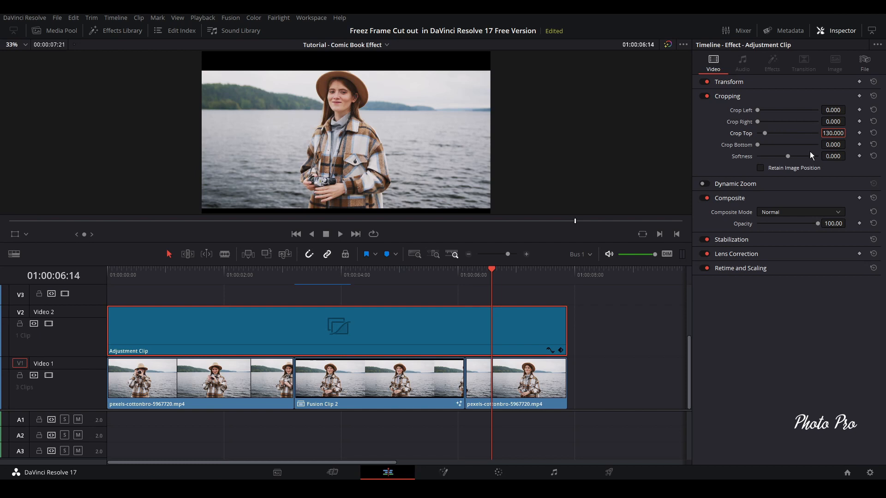
pyautogui.click(832, 144)
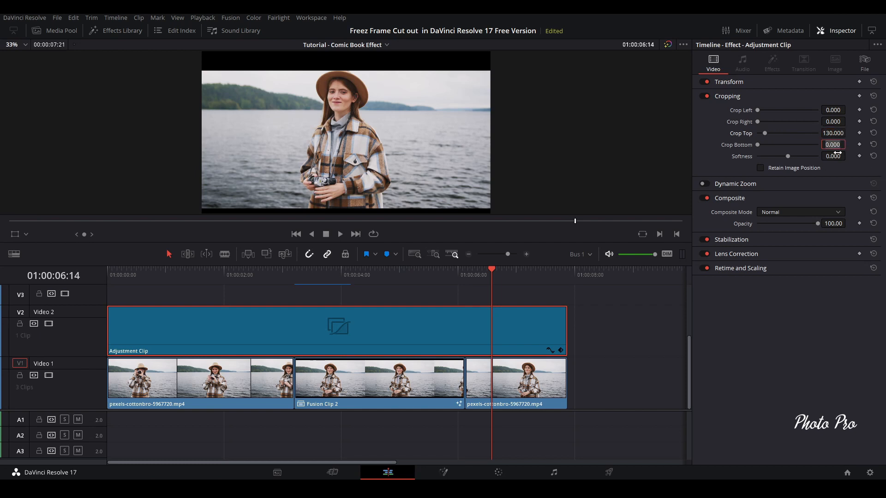
pyautogui.write('130.000')
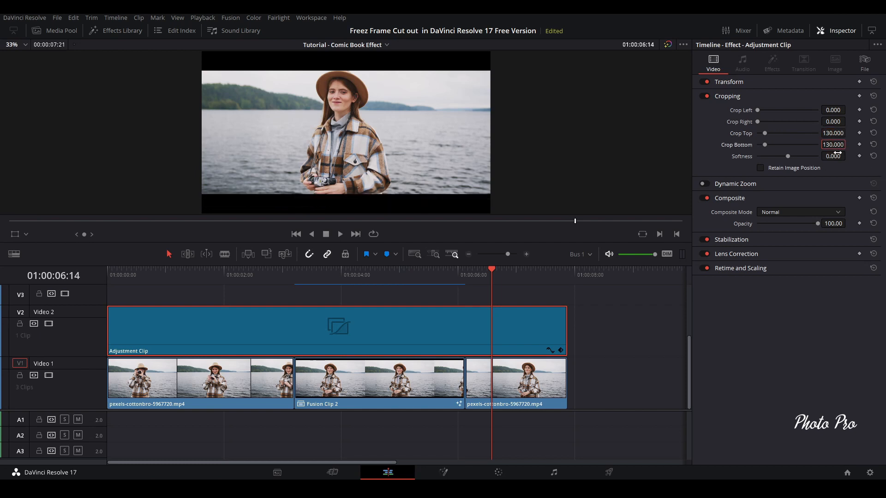
pyautogui.moveTo(117, 274)
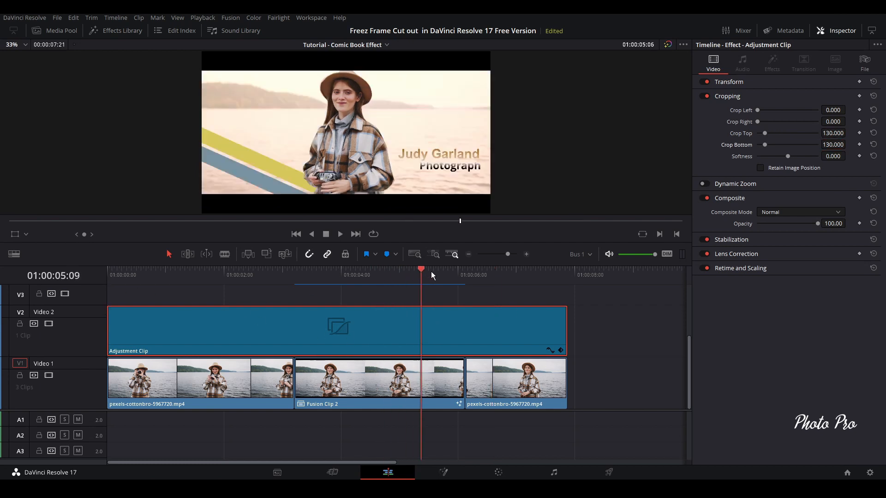
pyautogui.moveTo(420, 269); pyautogui.dragTo(365, 269)
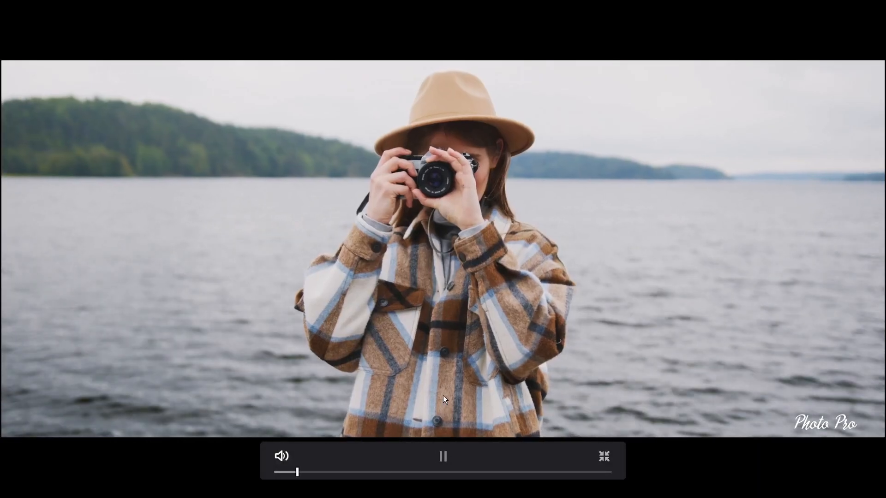
pyautogui.click(603, 457)
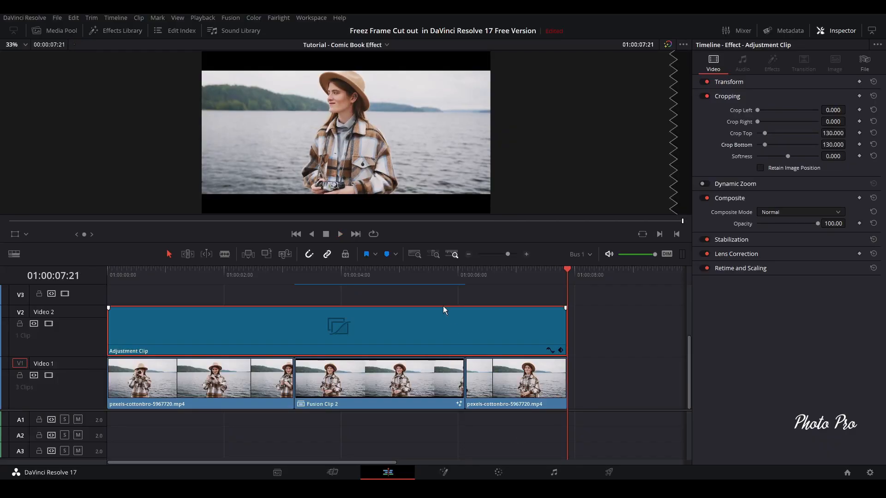